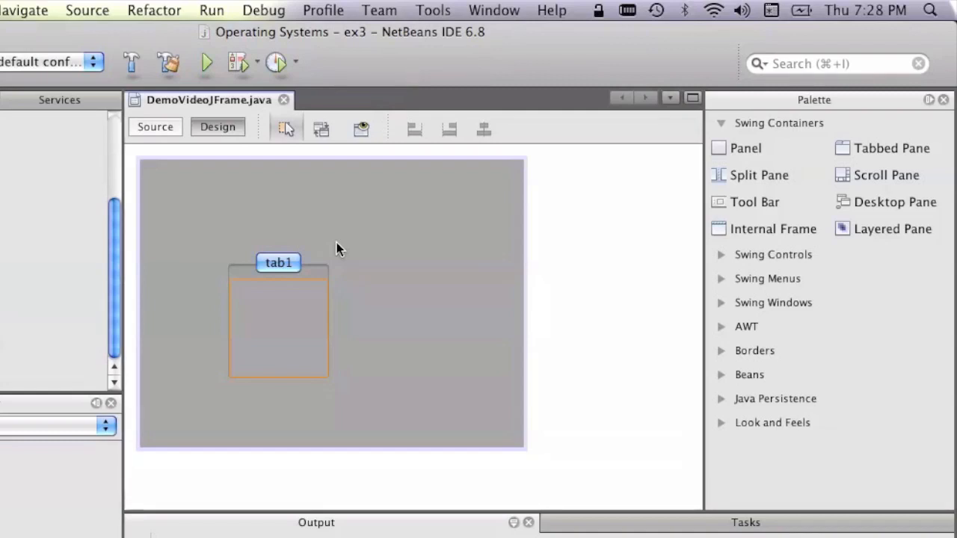
Drag the existing tabbed pane to the upper right of the frame.
drag(279, 326, 419, 247)
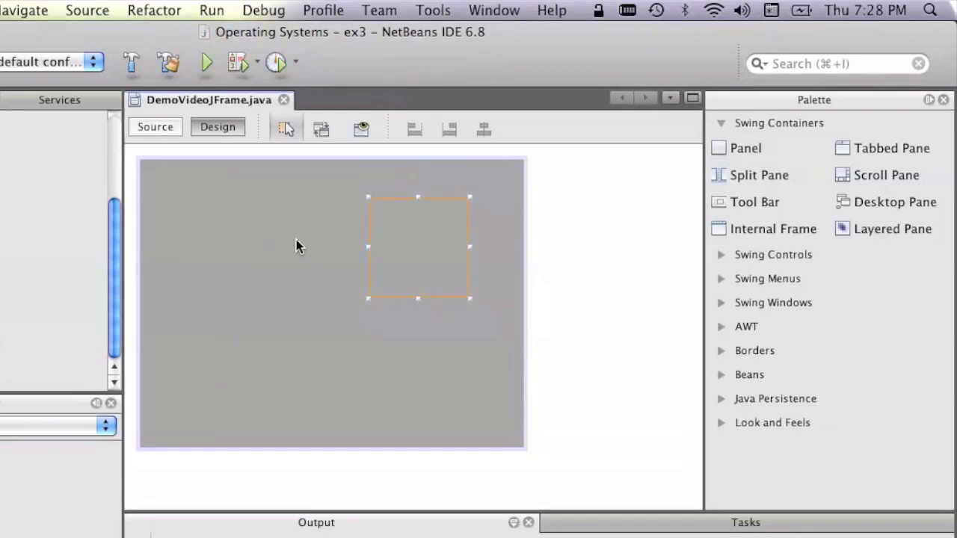
mouse_move(234, 229)
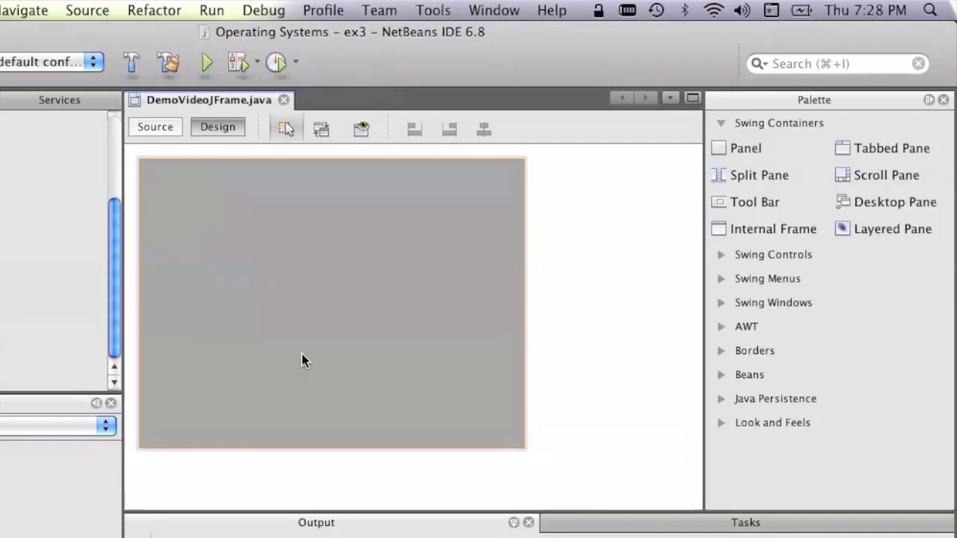
mouse_move(413, 421)
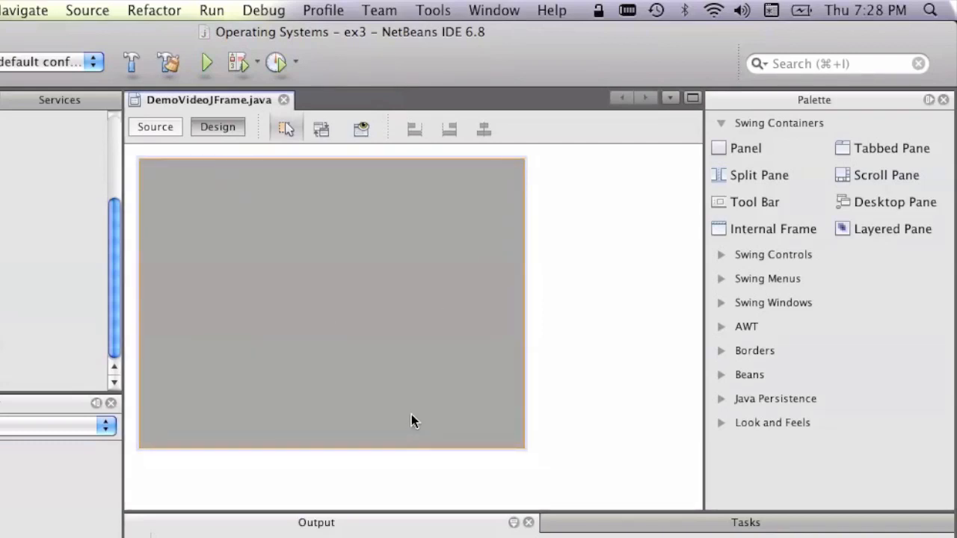
mouse_move(327, 389)
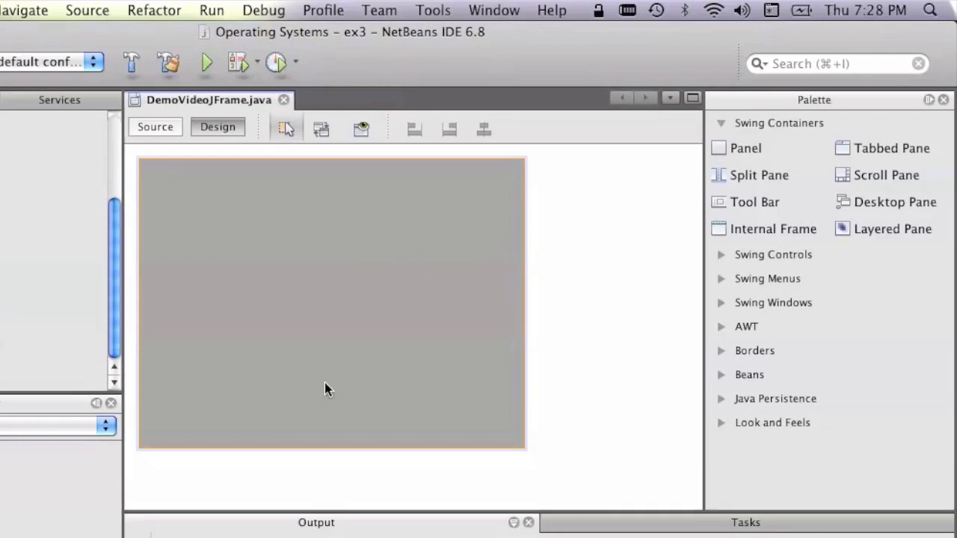
mouse_move(230, 277)
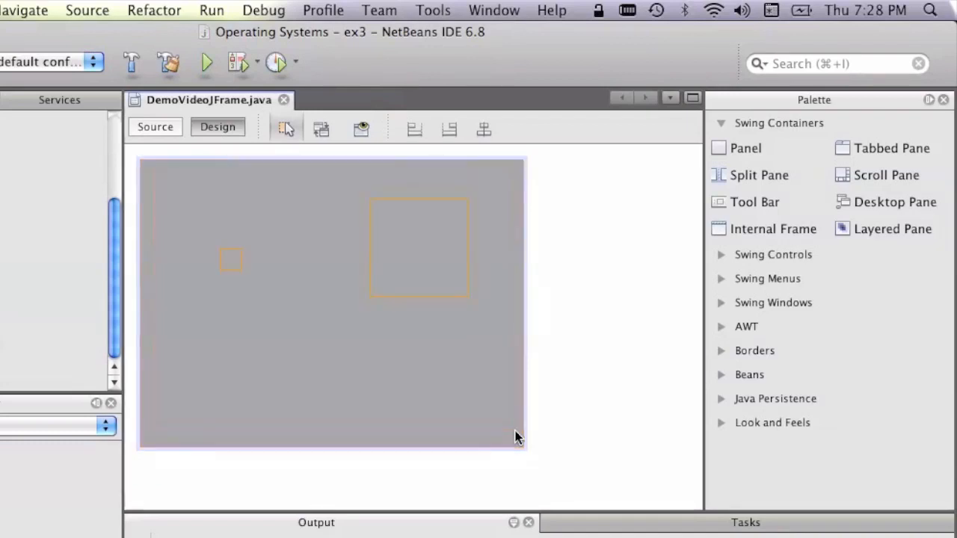
mouse_move(409, 228)
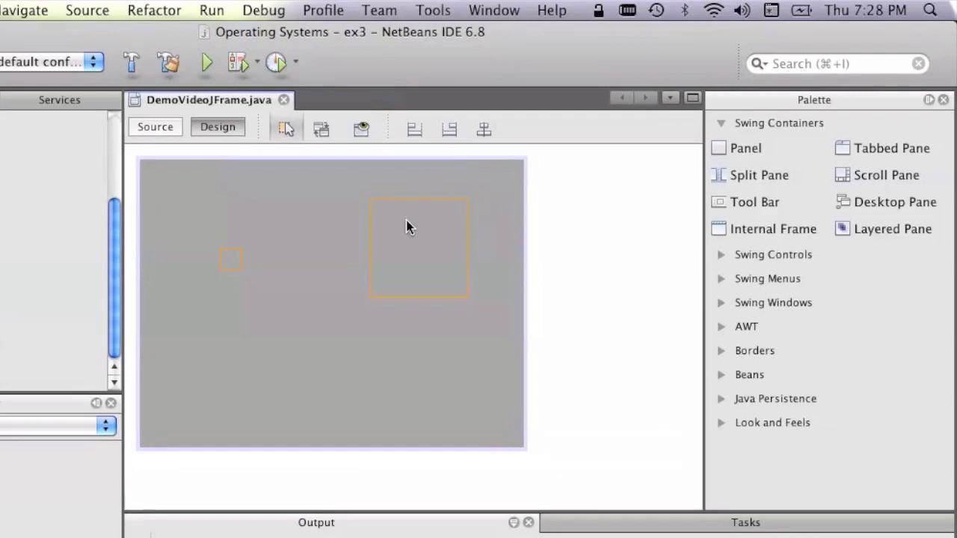
mouse_move(220, 286)
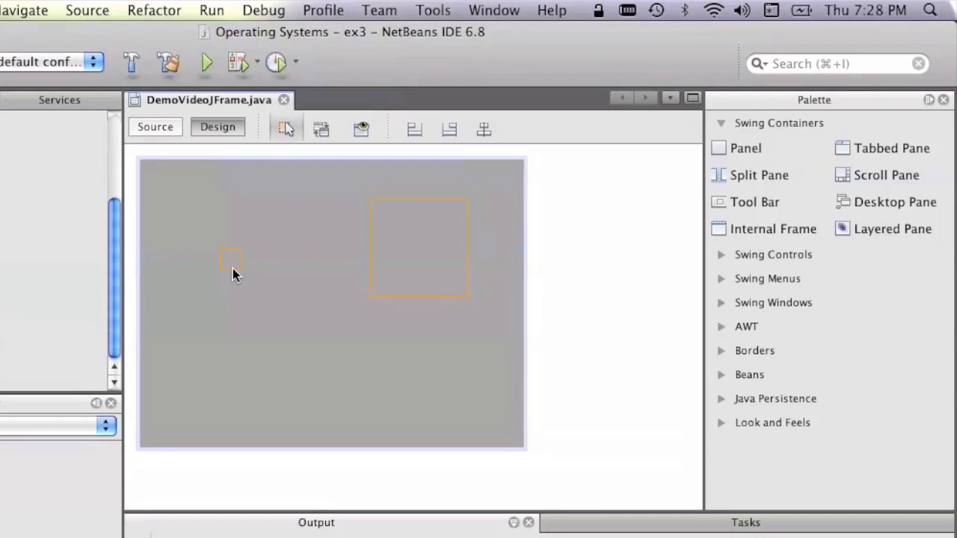
mouse_move(231, 279)
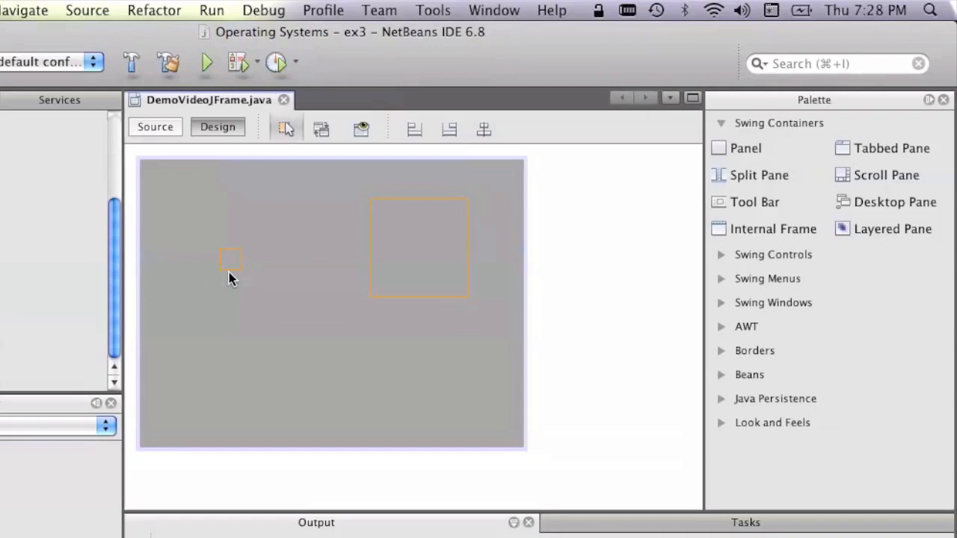
mouse_move(276, 270)
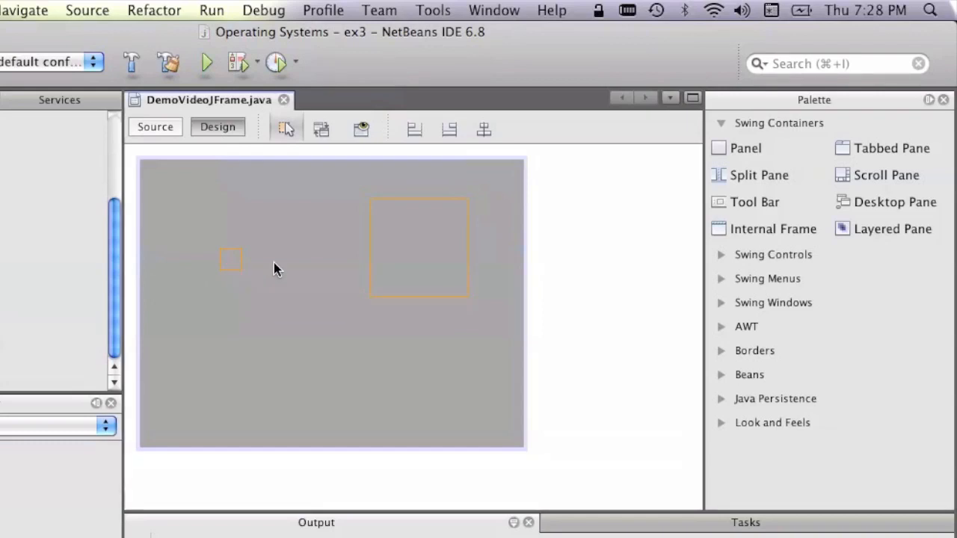
mouse_move(403, 240)
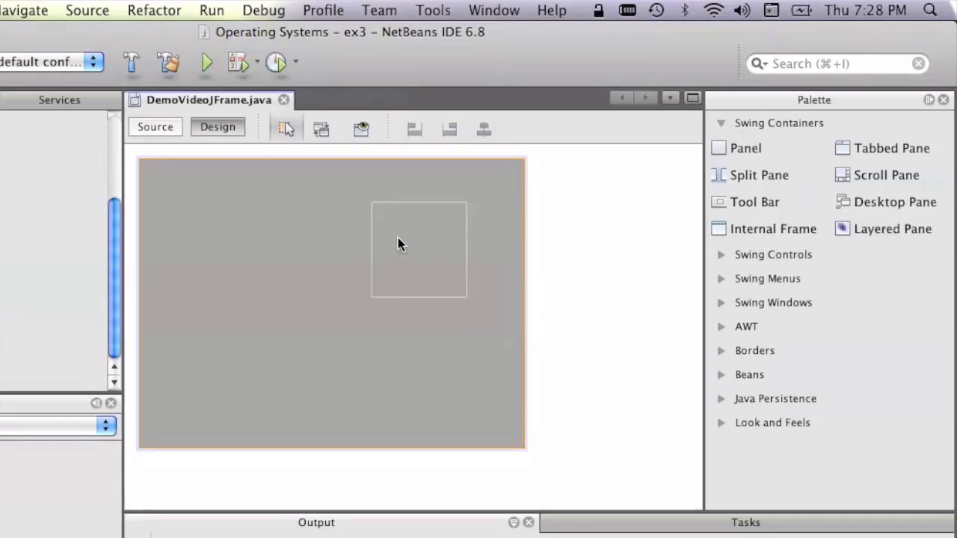
Place a new tabbed pane with tab1 in the frame's upper left.
click(399, 245)
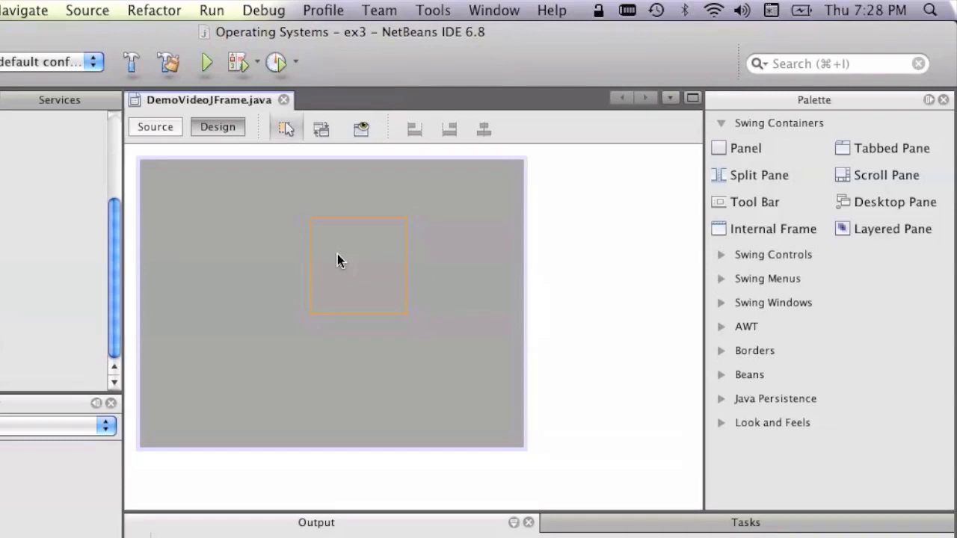
drag(336, 262, 202, 294)
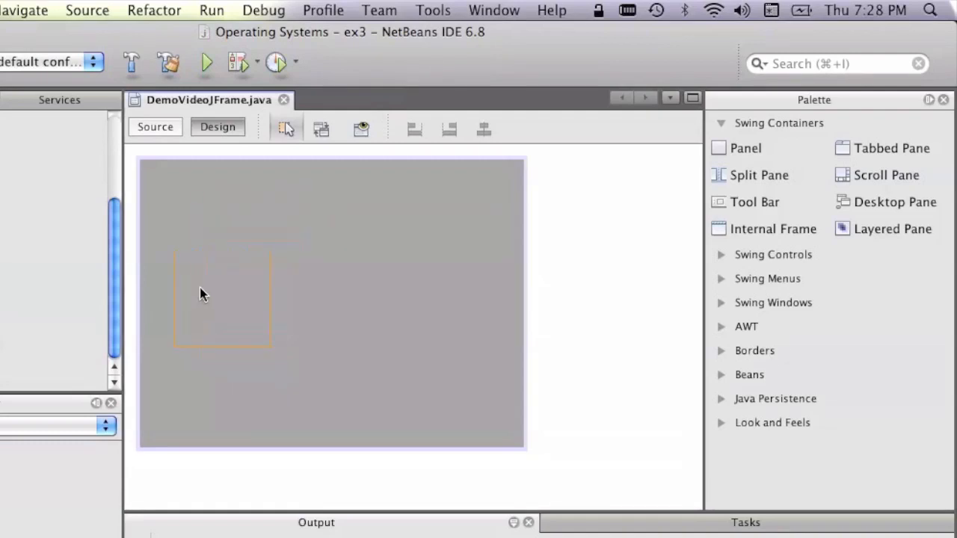
drag(206, 292, 292, 258)
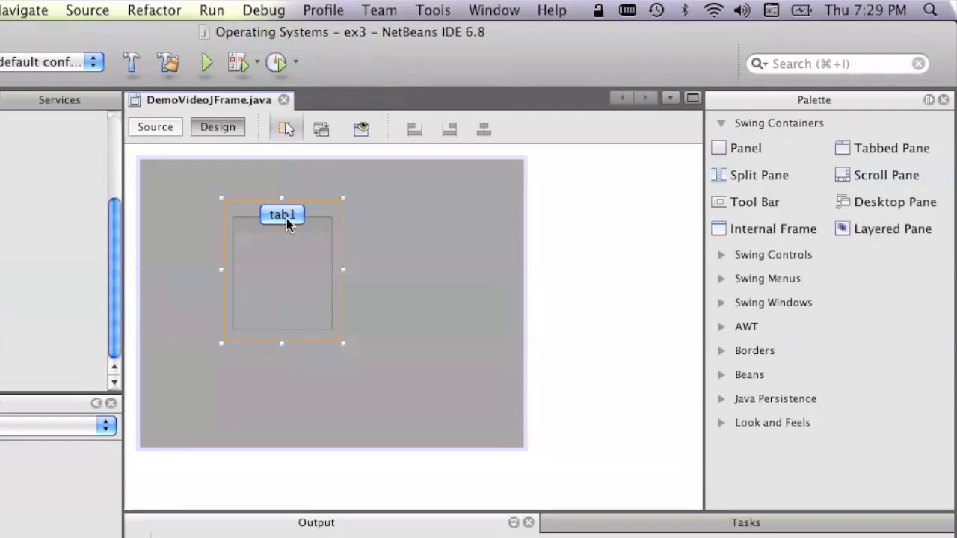
Drop a Panel onto the tabbed pane to create tab2.
click(474, 215)
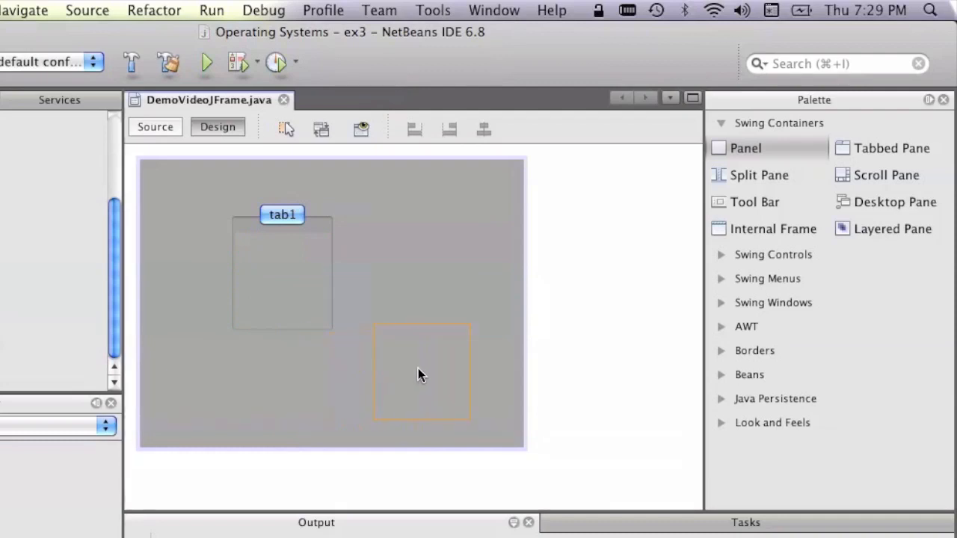
drag(419, 374, 344, 351)
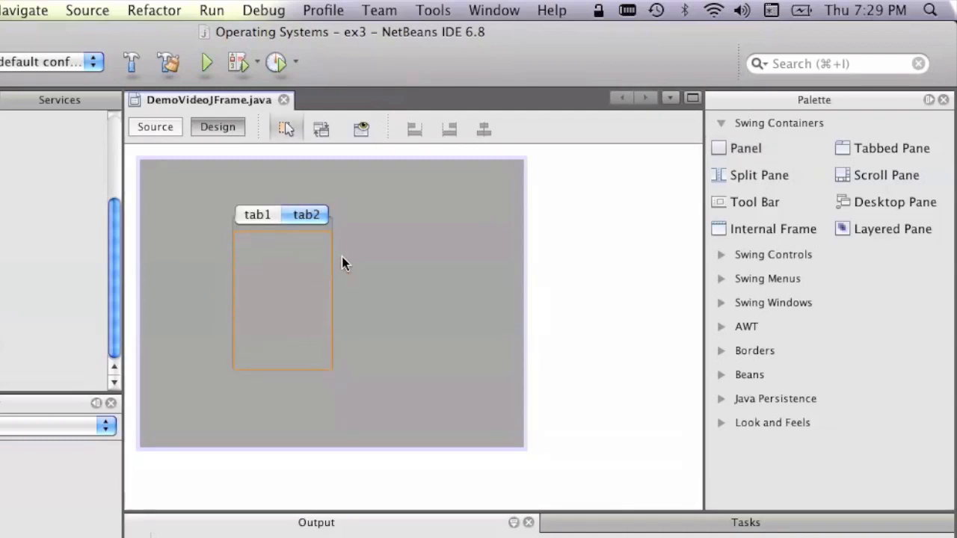
mouse_move(337, 239)
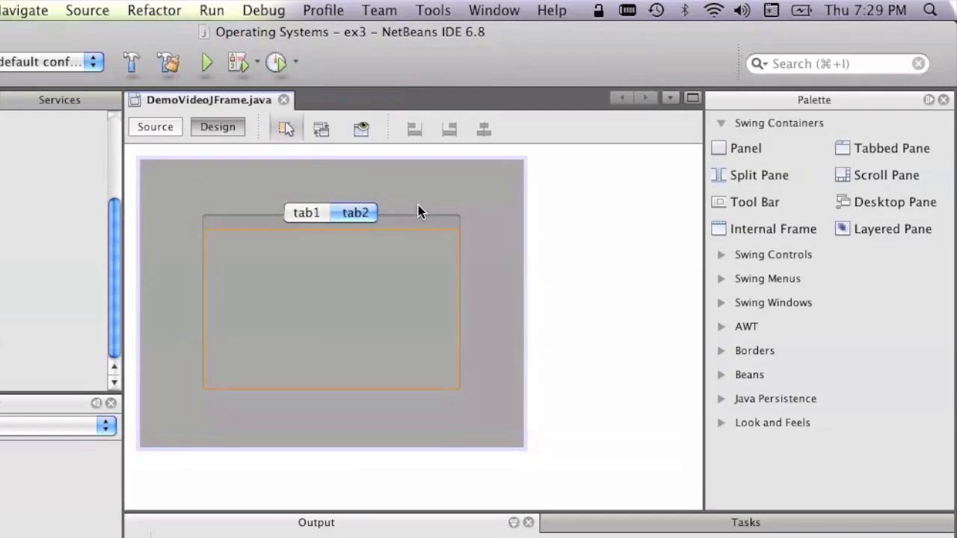
mouse_move(294, 184)
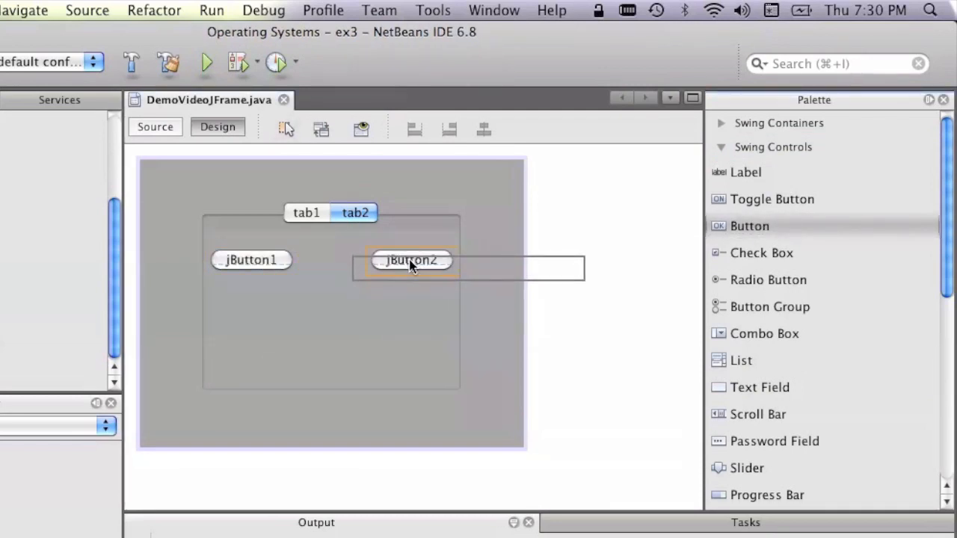
Add a second button to tab2 and label tab1 'This is tab'.
click(403, 260)
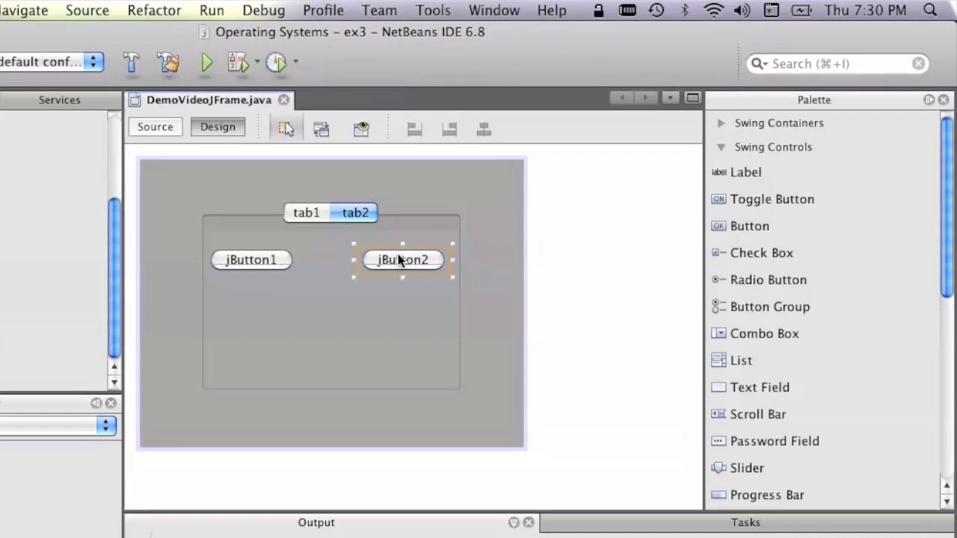
click(306, 213)
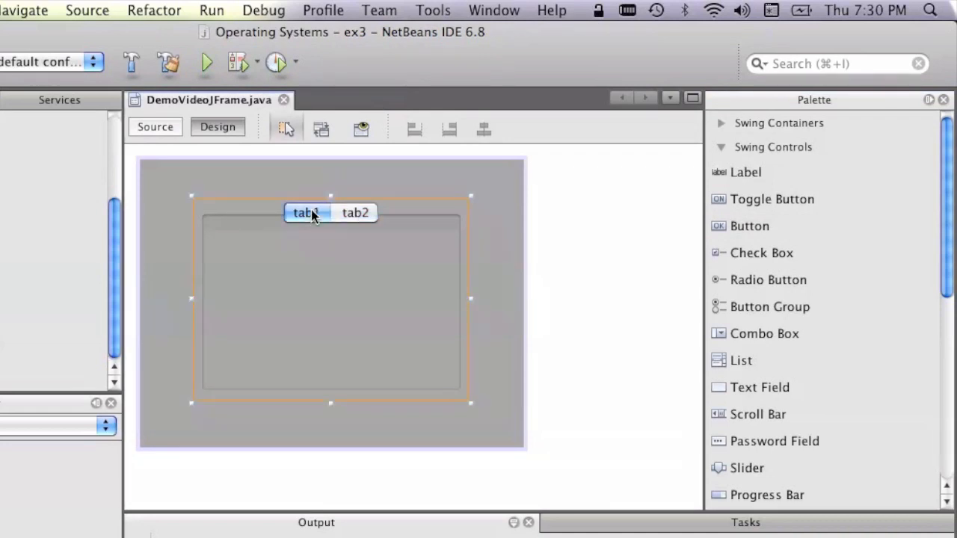
mouse_move(774, 197)
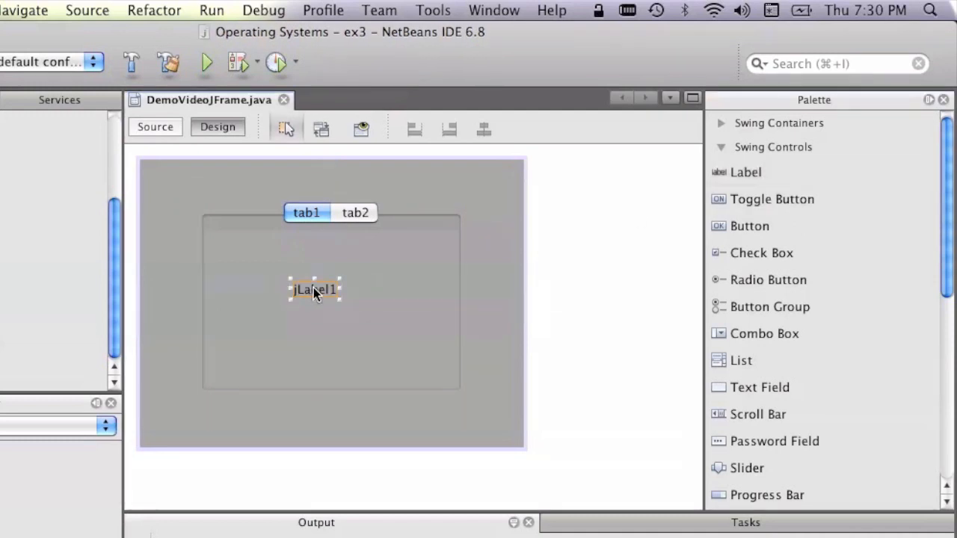
text(This is tab)
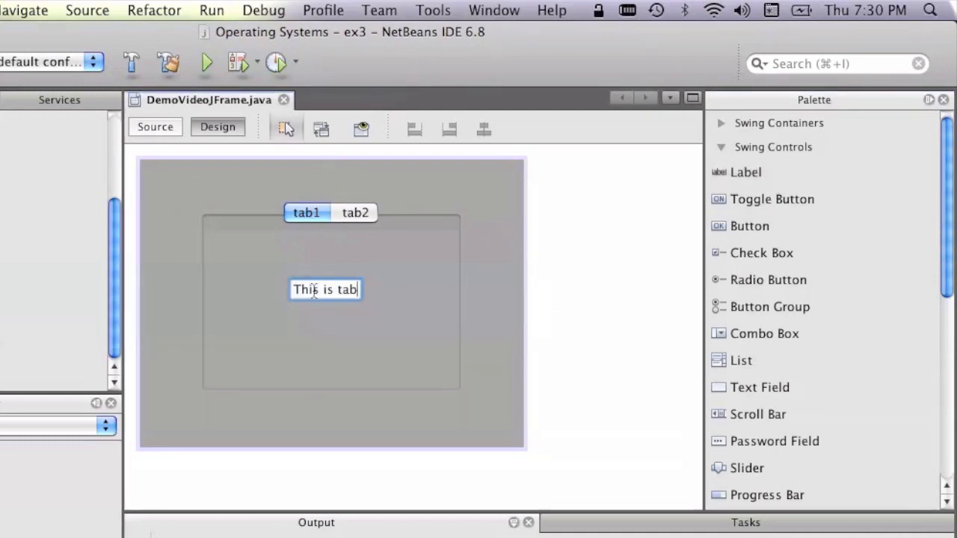
click(356, 213)
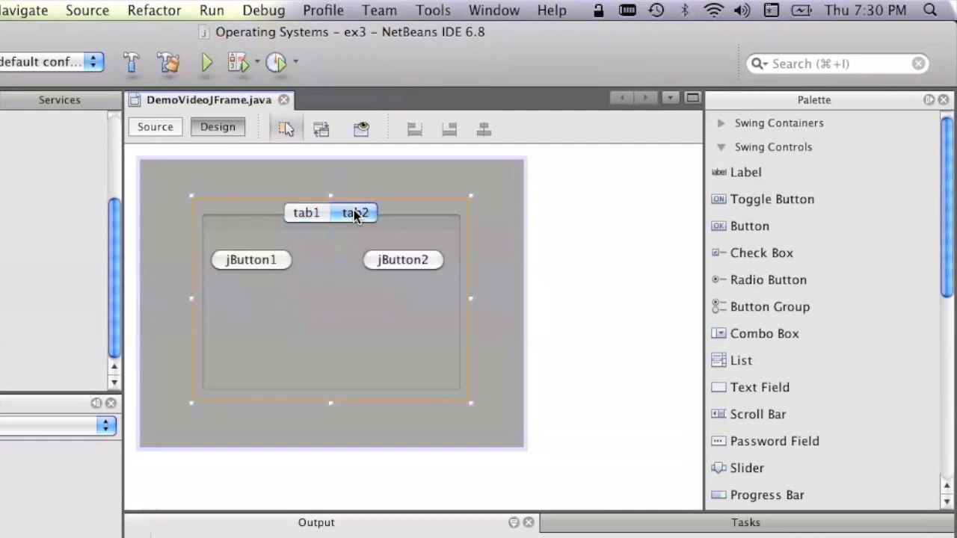
Add a toggle button to tab1's panel, then return to the frame's design.
click(306, 212)
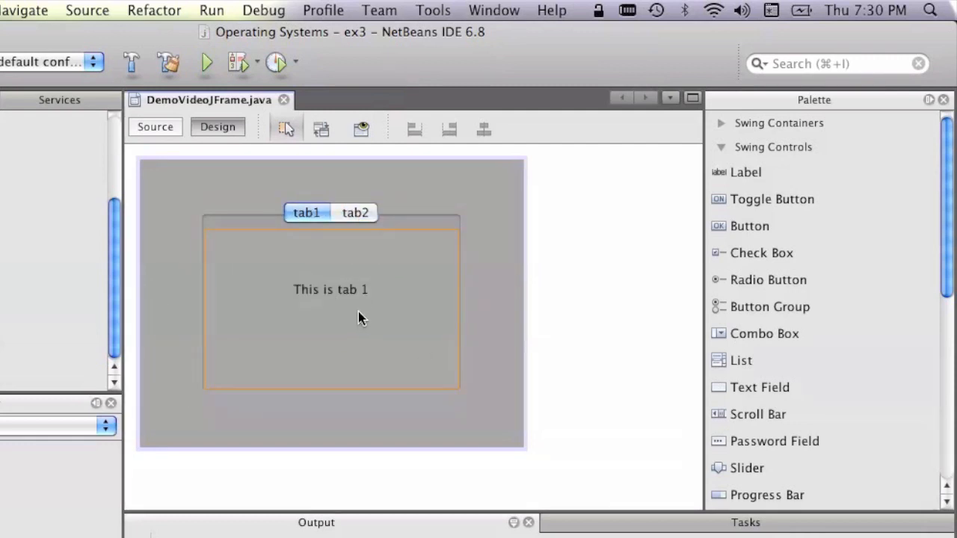
mouse_move(418, 283)
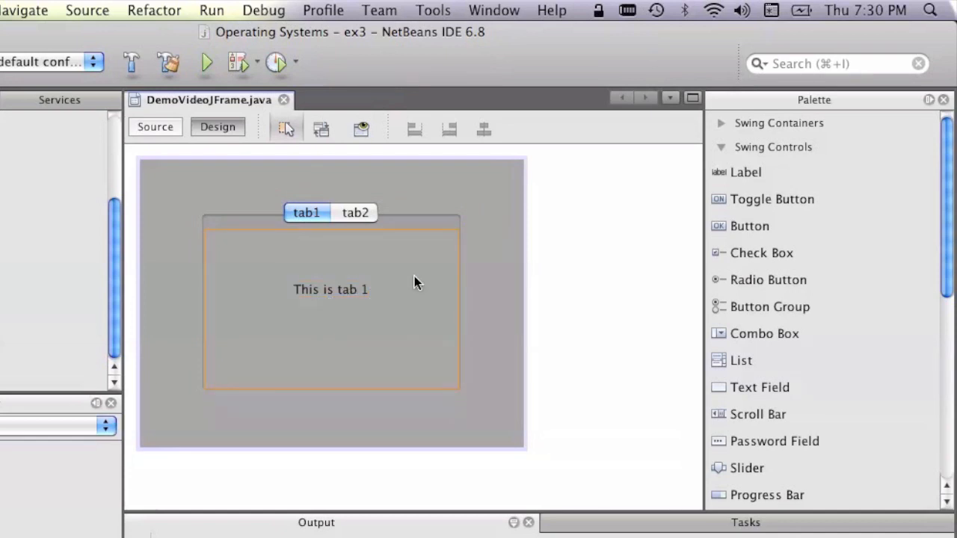
mouse_move(436, 260)
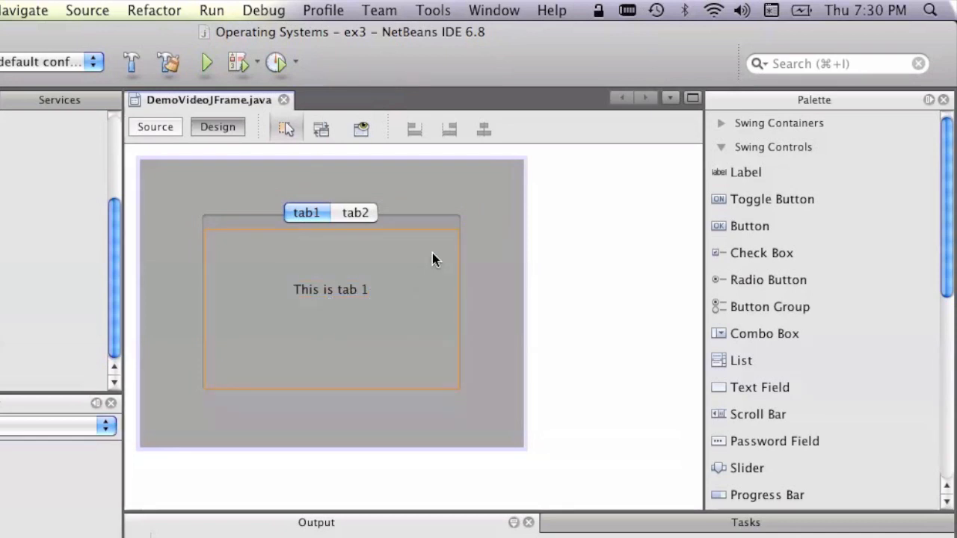
mouse_move(262, 248)
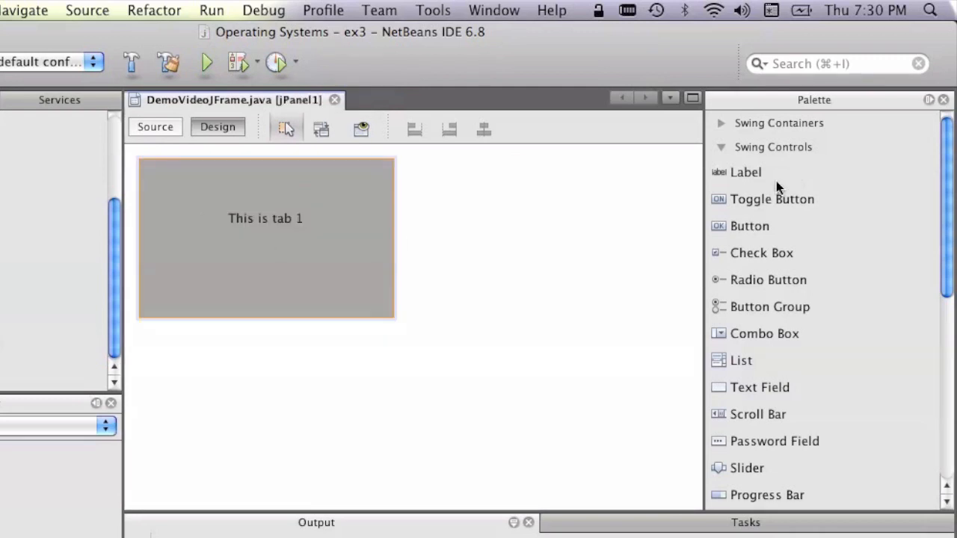
drag(773, 198, 222, 256)
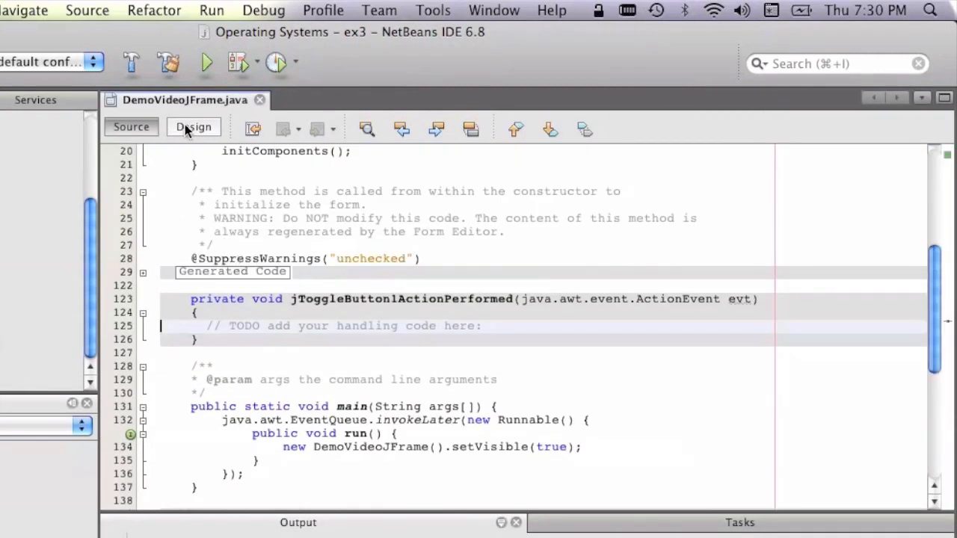
click(193, 126)
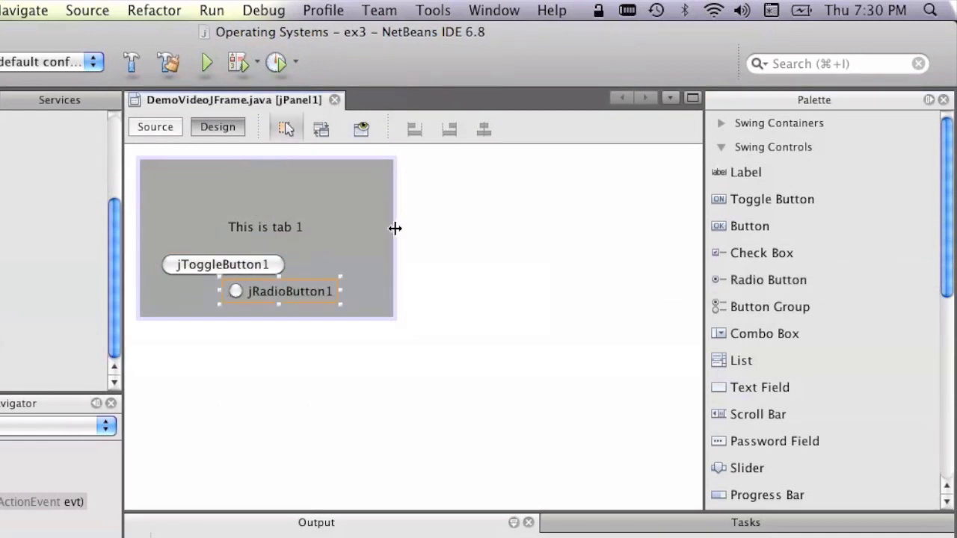
click(345, 203)
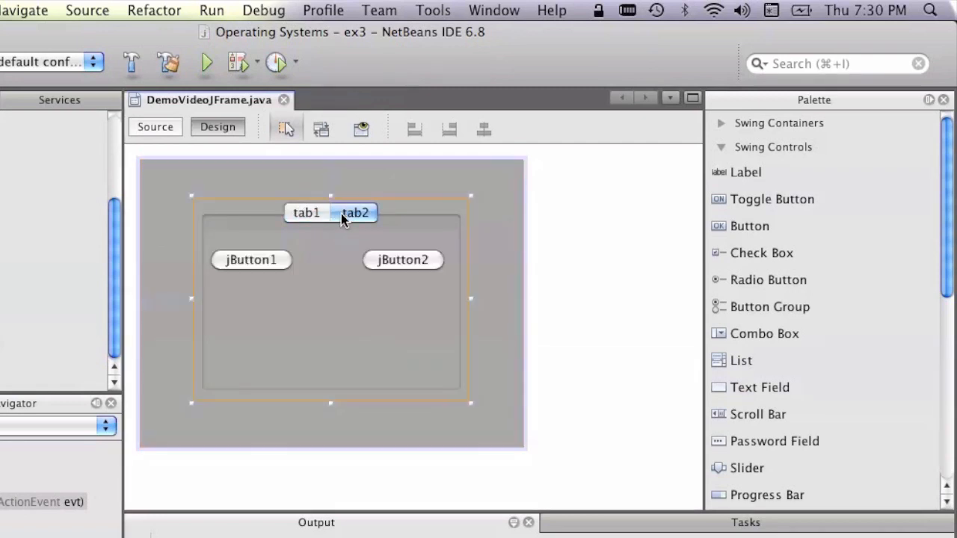
Check tab1 and tab2 contents, then start a new file in the project.
click(306, 213)
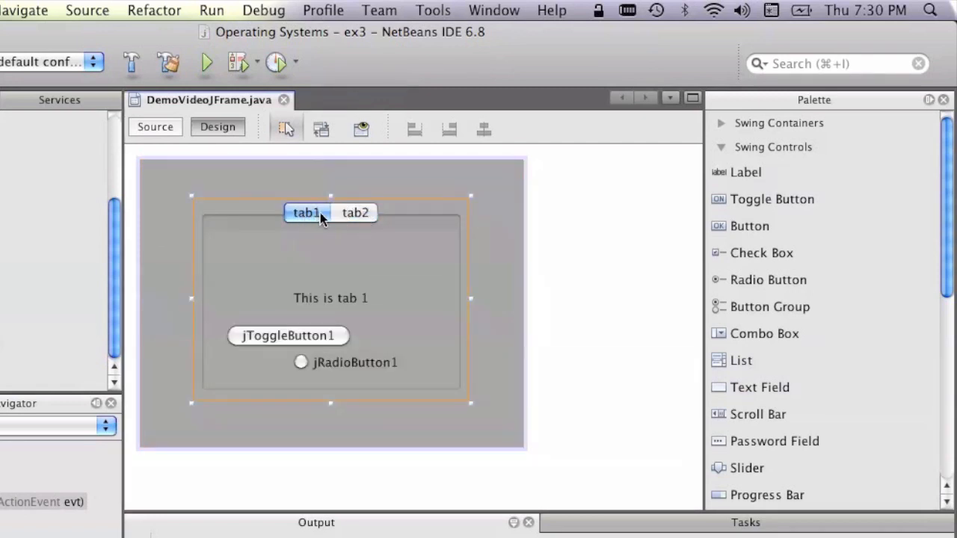
click(355, 213)
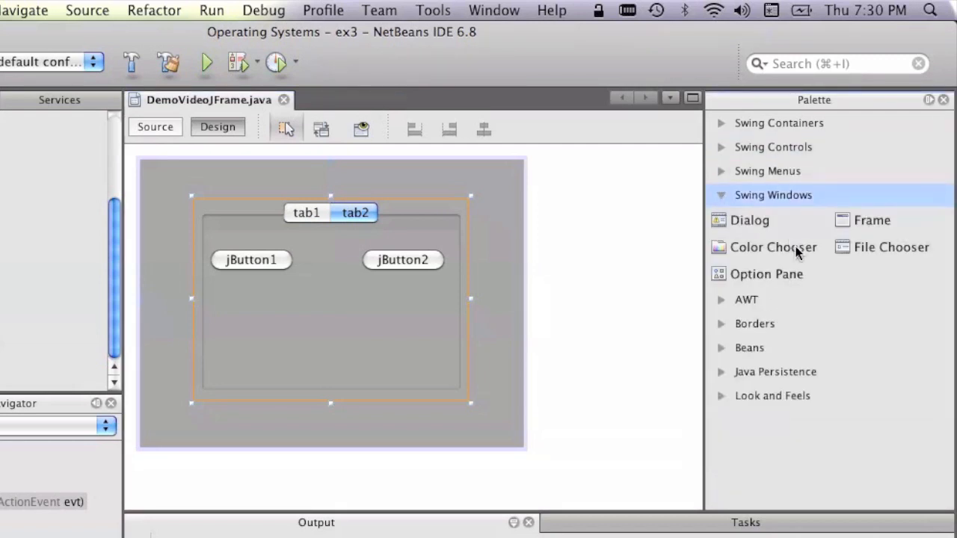
mouse_move(713, 155)
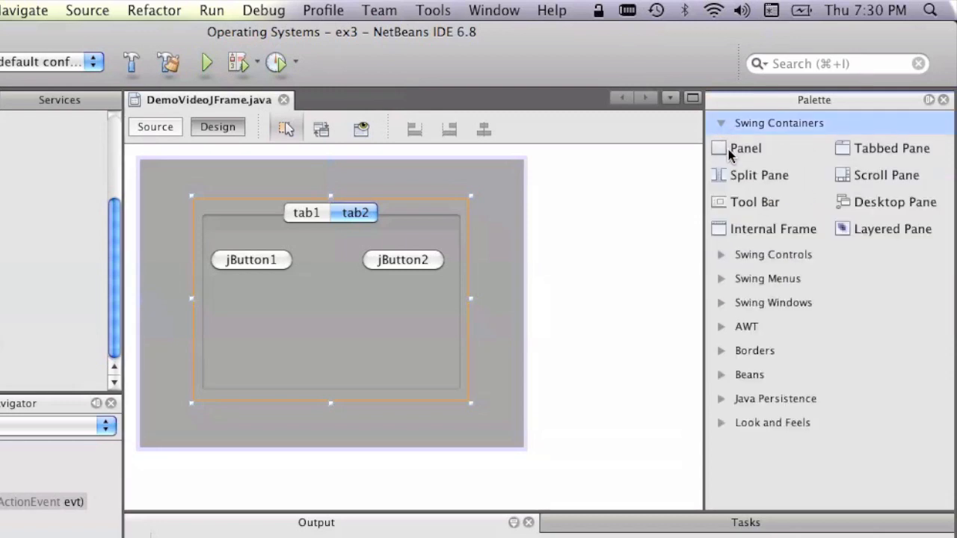
mouse_move(733, 153)
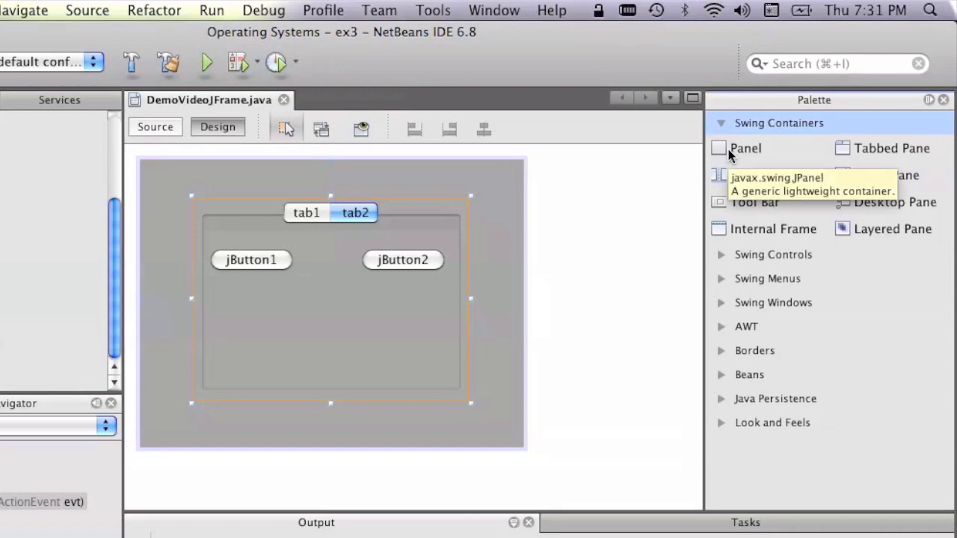
mouse_move(740, 153)
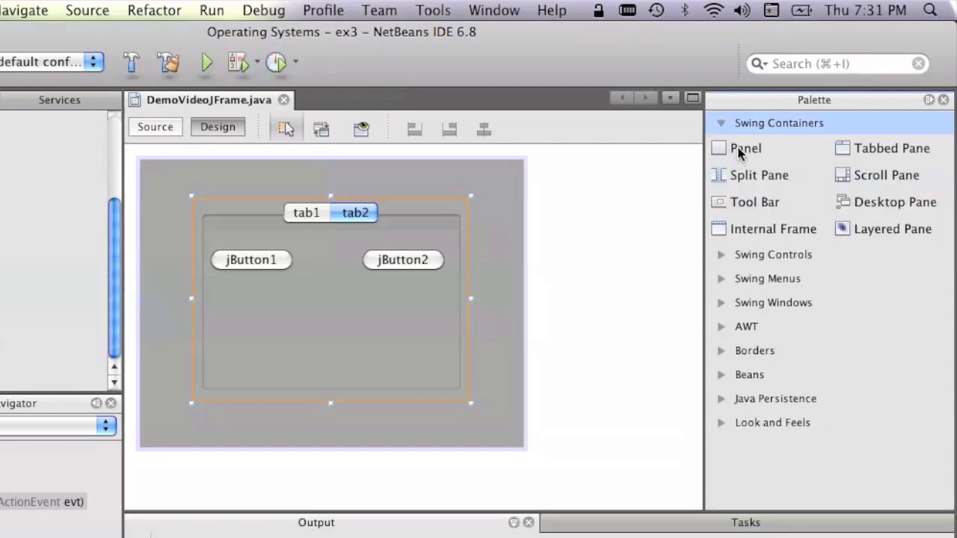
mouse_move(751, 159)
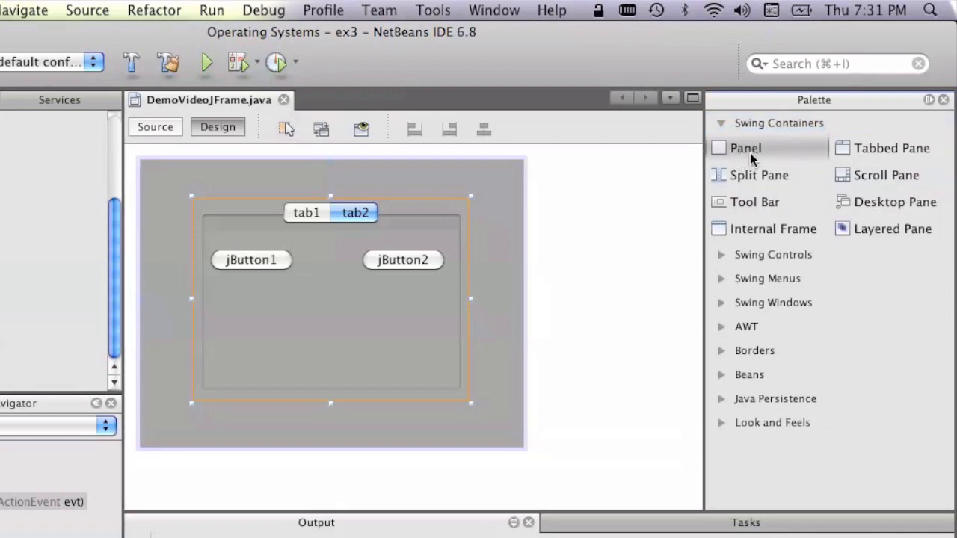
mouse_move(747, 152)
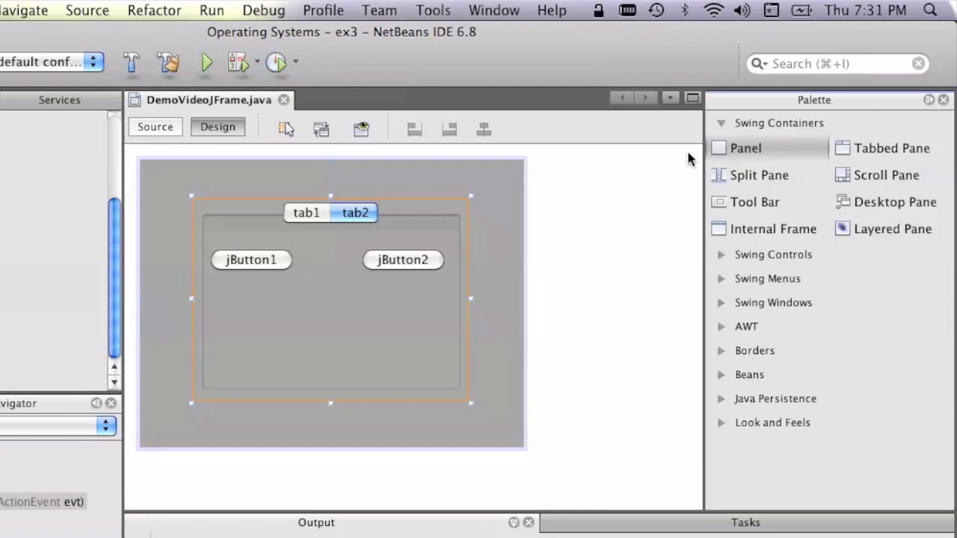
click(4, 10)
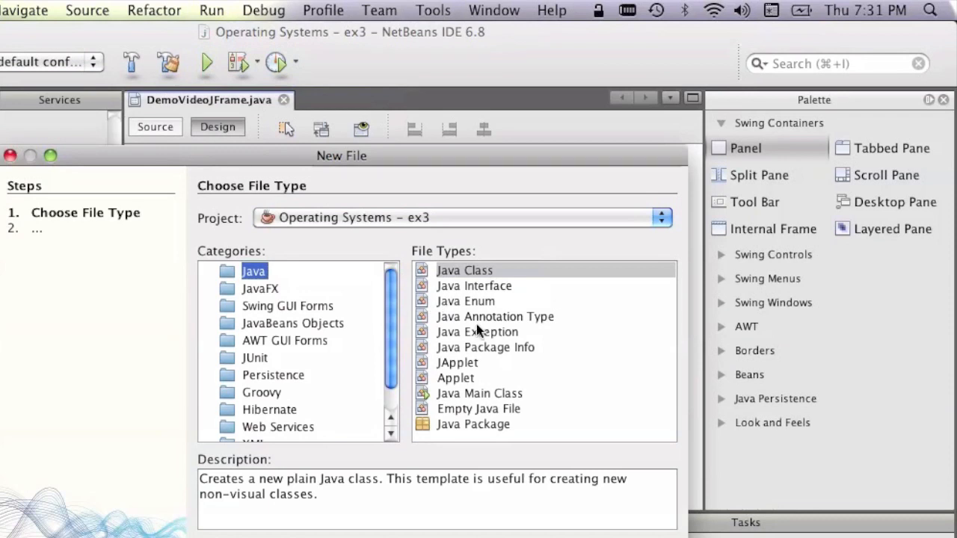
Create a Swing GUI Forms JPanel Form class named JamesJPanel.
click(286, 306)
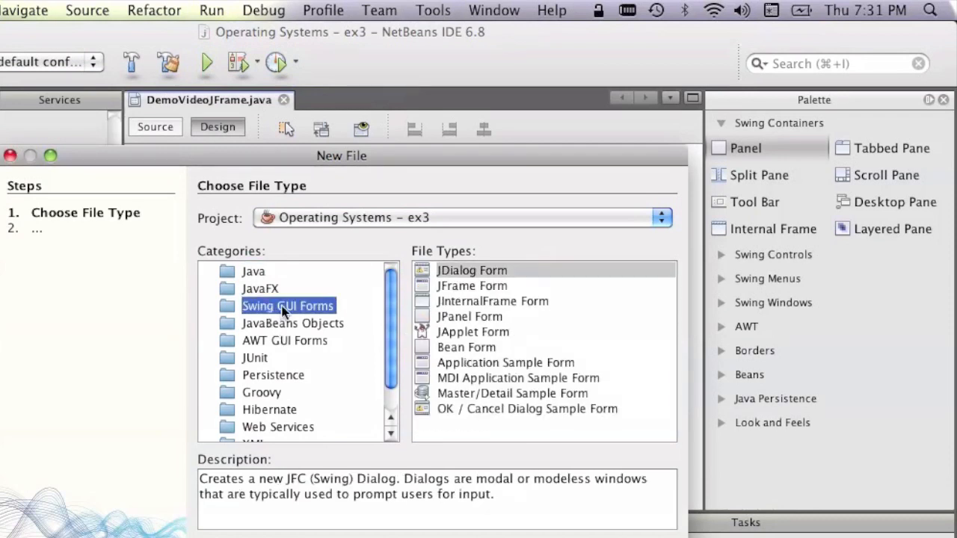
click(469, 316)
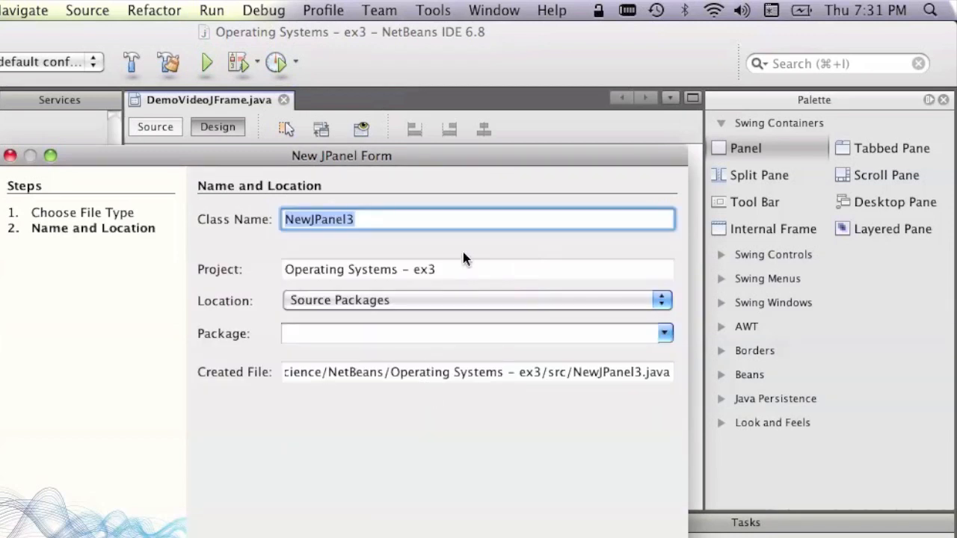
text(James)
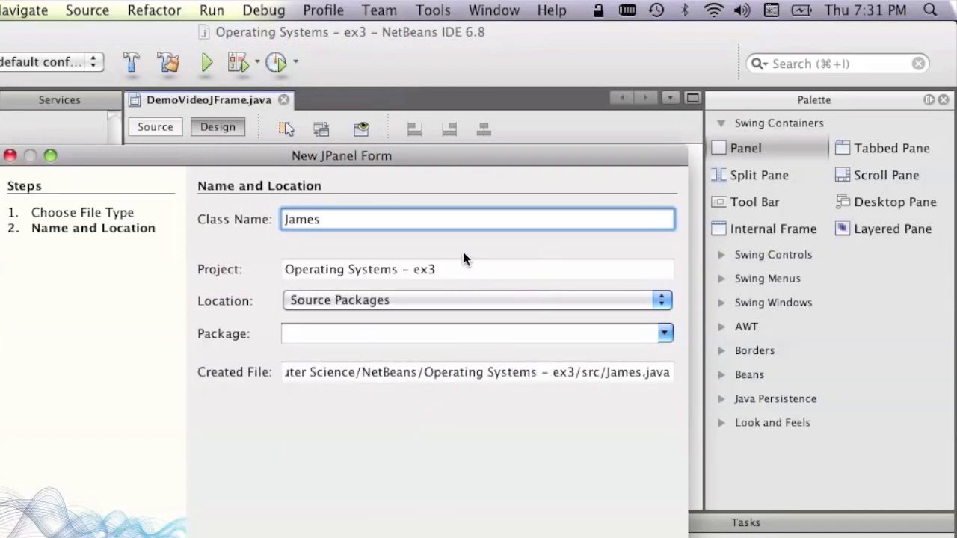
text(JPanel)
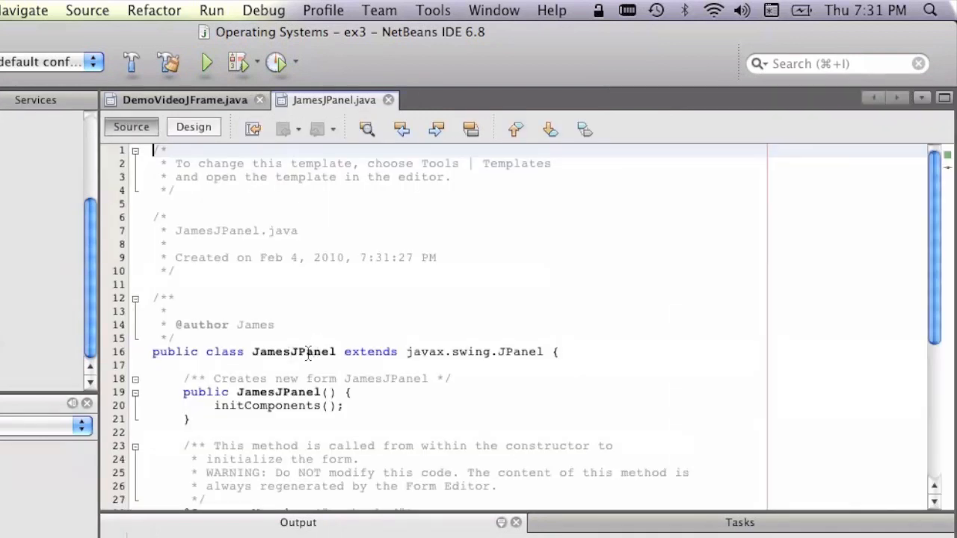
mouse_move(526, 353)
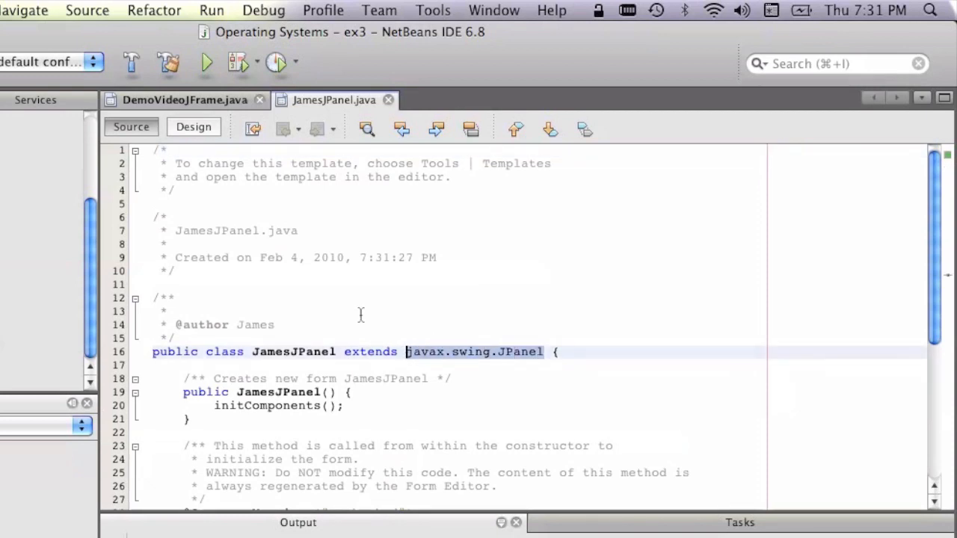
mouse_move(196, 99)
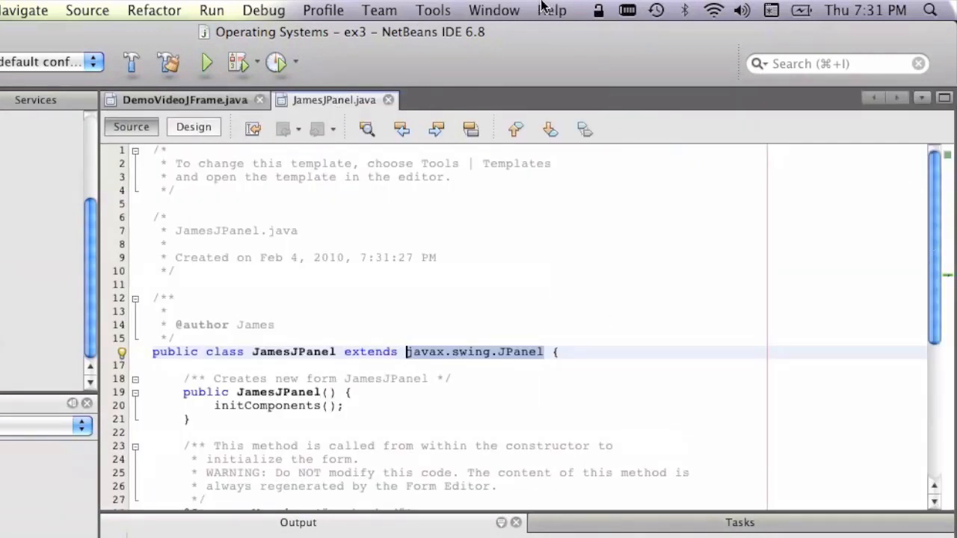
Switch JamesJPanel.java from source to the Design view.
click(493, 10)
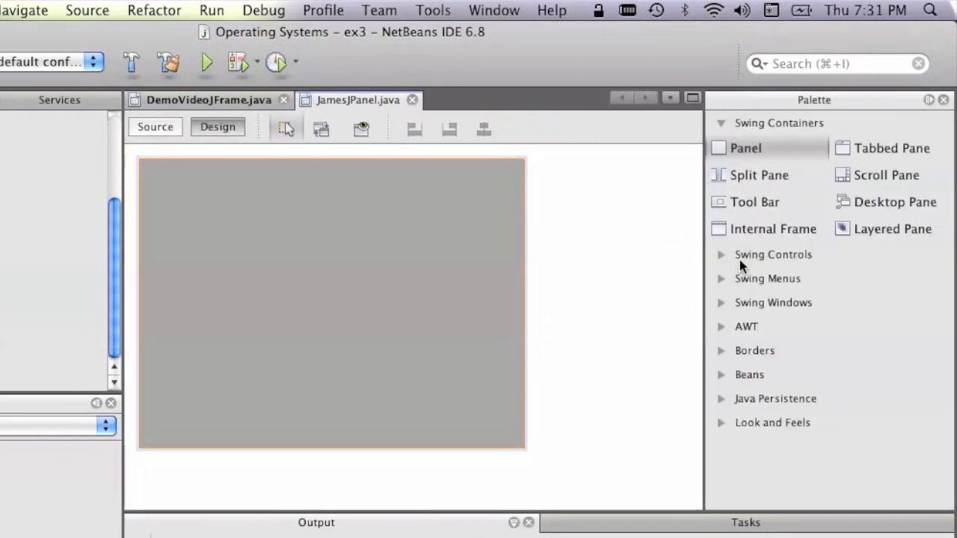
mouse_move(730, 313)
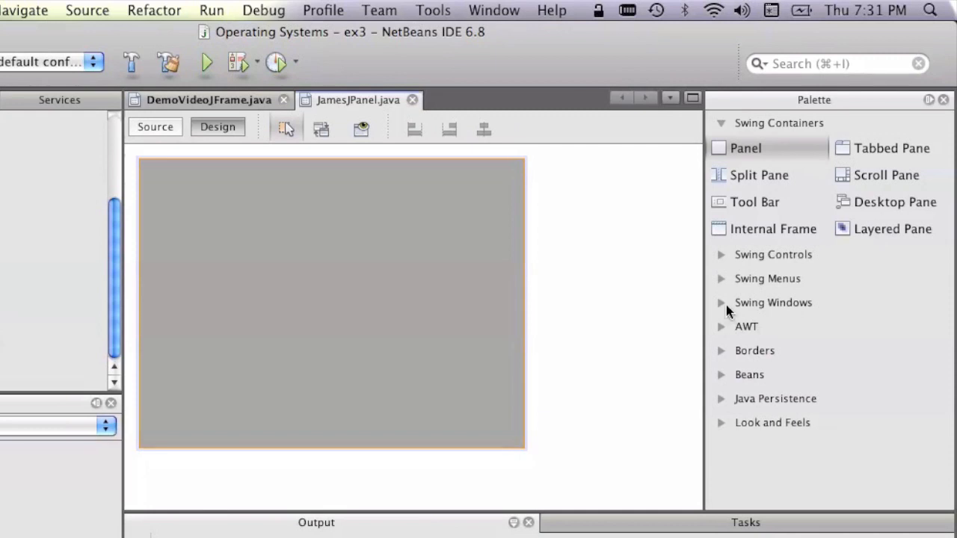
mouse_move(724, 257)
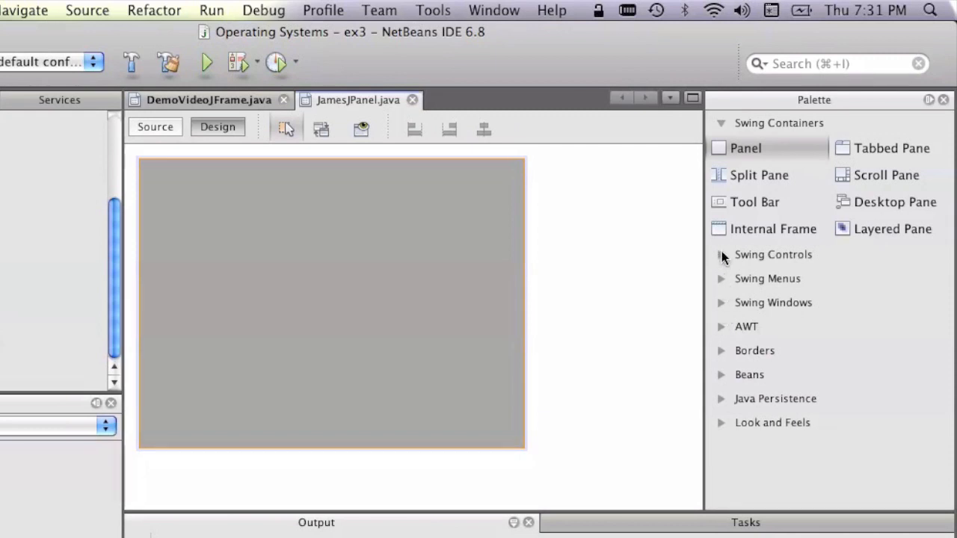
mouse_move(725, 355)
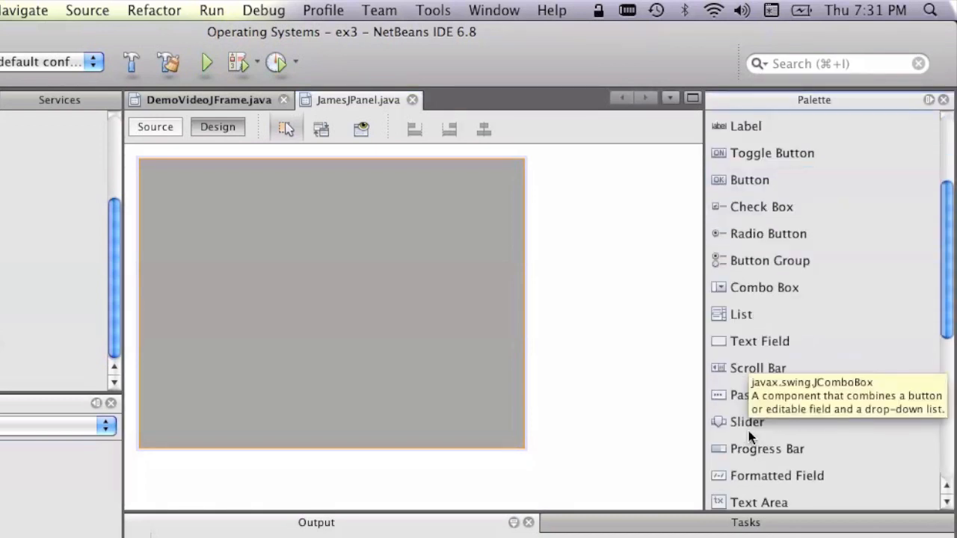
Scroll down through the form area while placing the table on JamesJPanel.
scroll(down, 3)
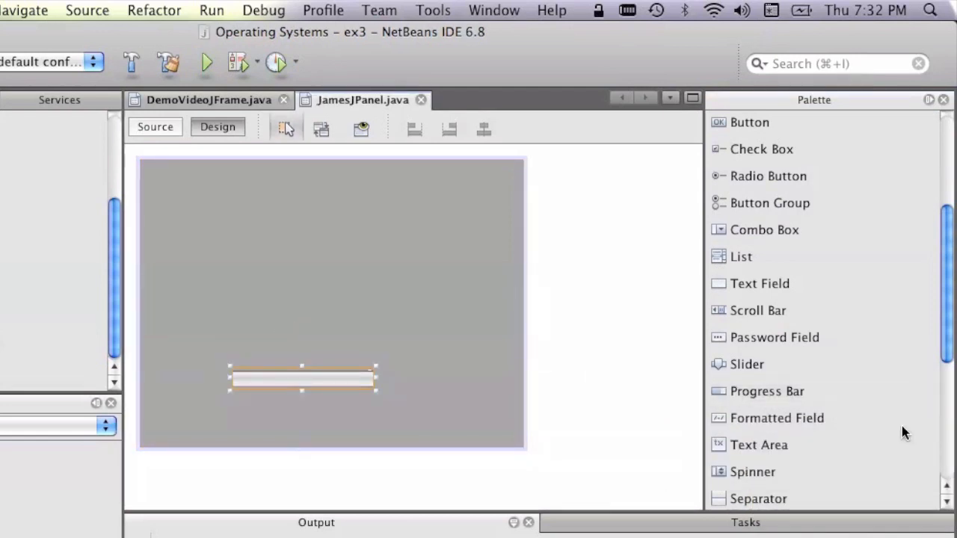
scroll(down, 3)
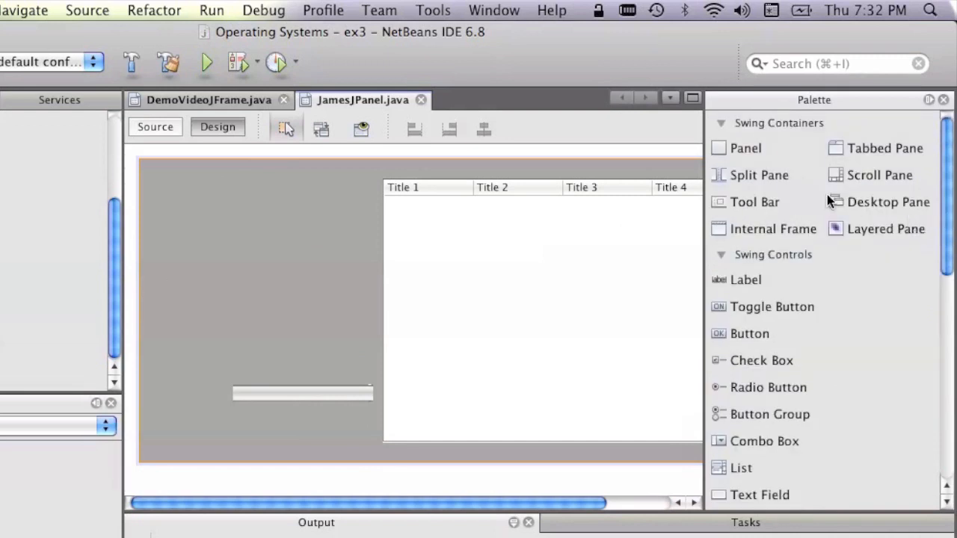
scroll(down, 3)
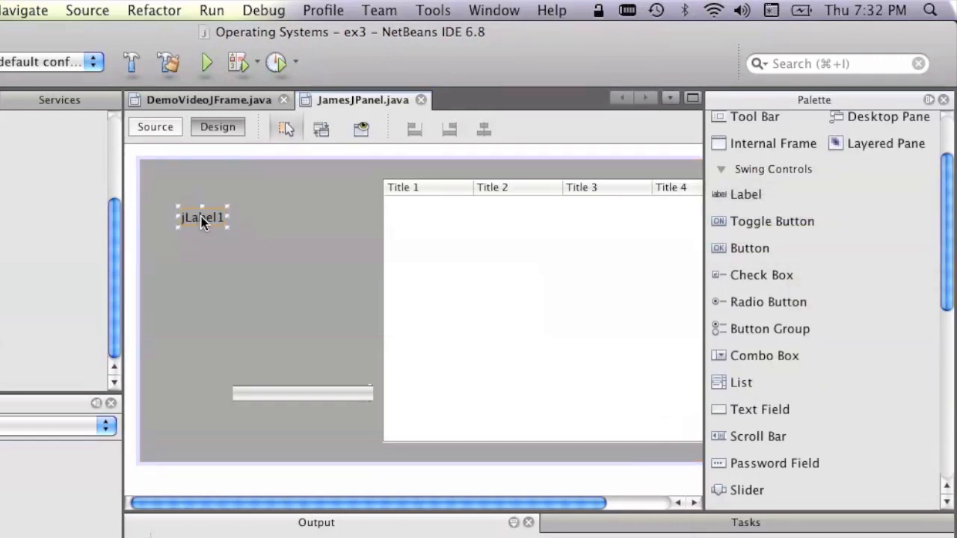
Change the label text to 'JamesJPanel' and confirm the edit.
text(JamesJPanel)
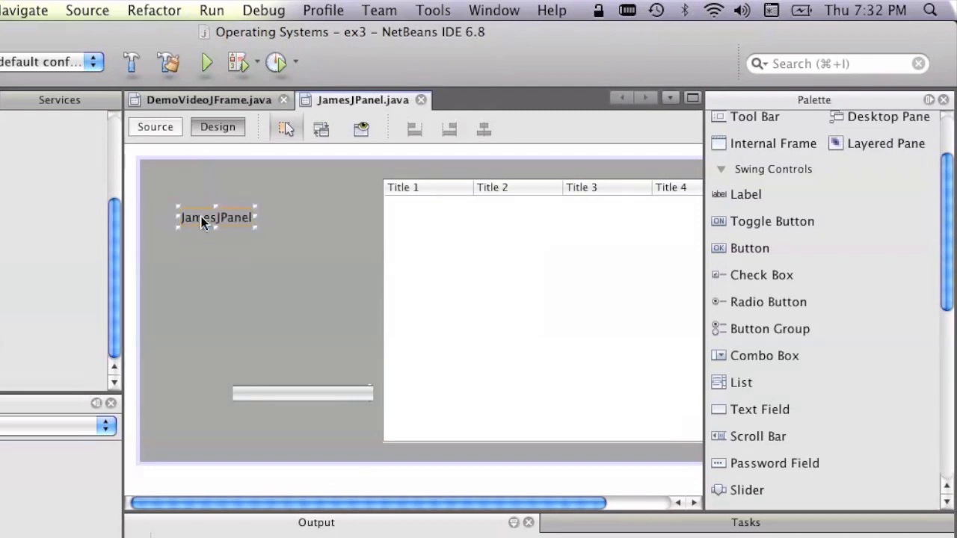
click(254, 246)
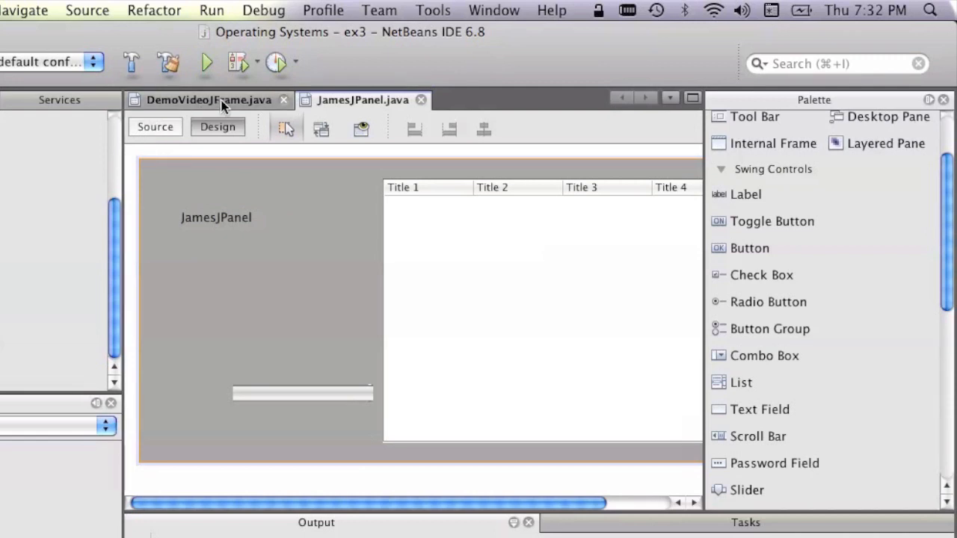
Switch between the JamesJPanel and DemoVideoJFrame forms, ending on DemoVideoJFrame's two-tab design, and scroll the Palette.
click(208, 99)
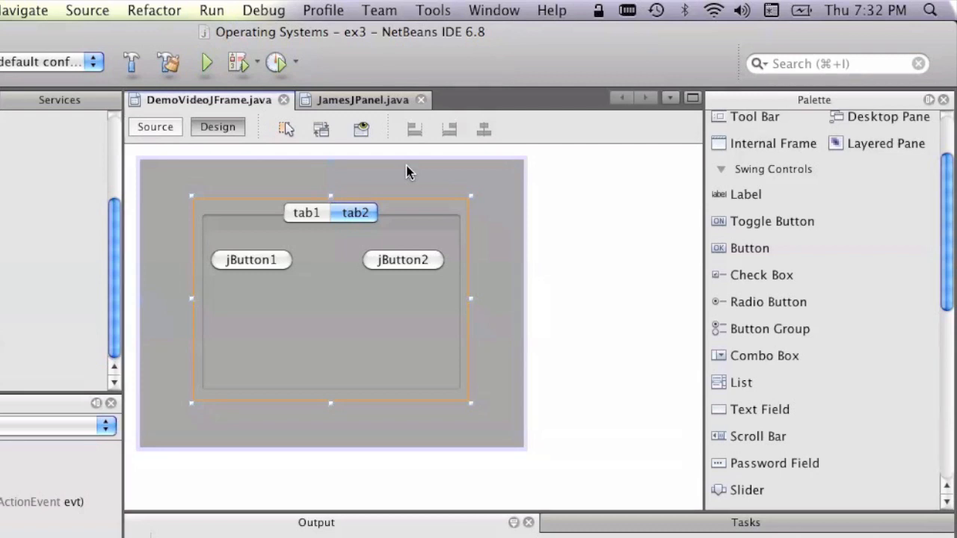
mouse_move(440, 196)
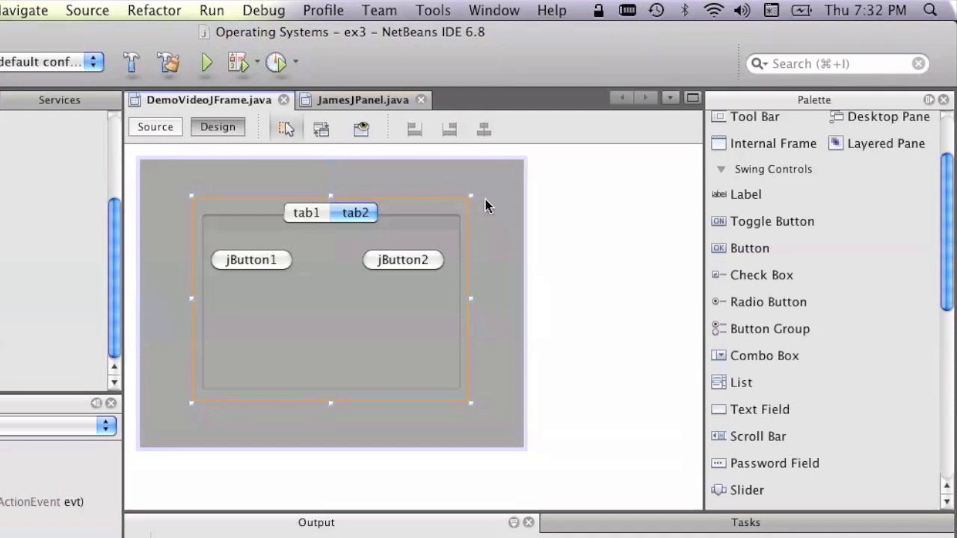
click(362, 100)
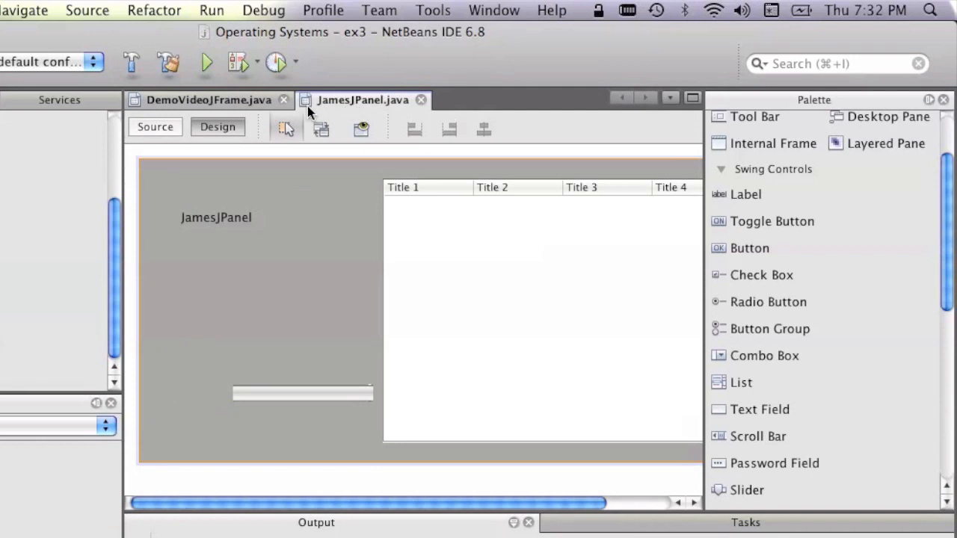
click(208, 100)
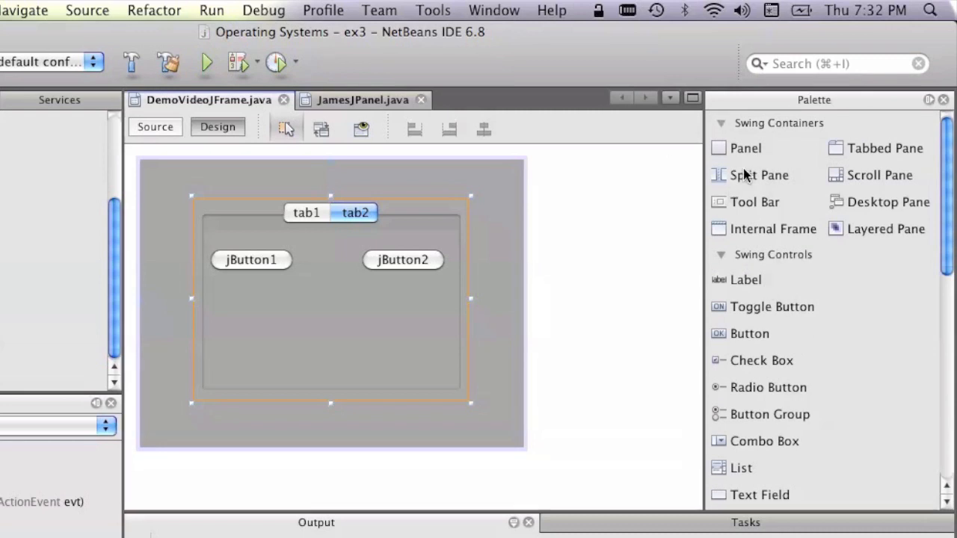
mouse_move(467, 181)
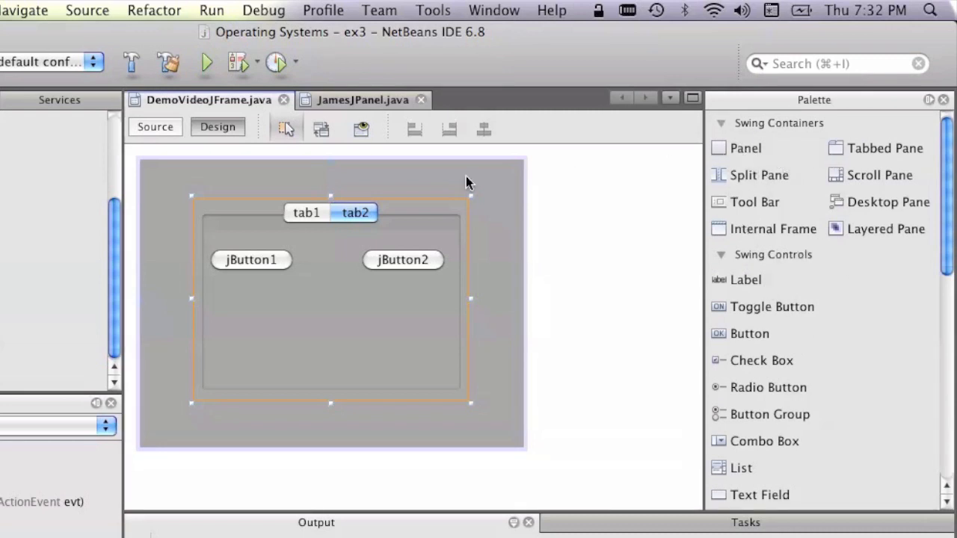
mouse_move(745, 178)
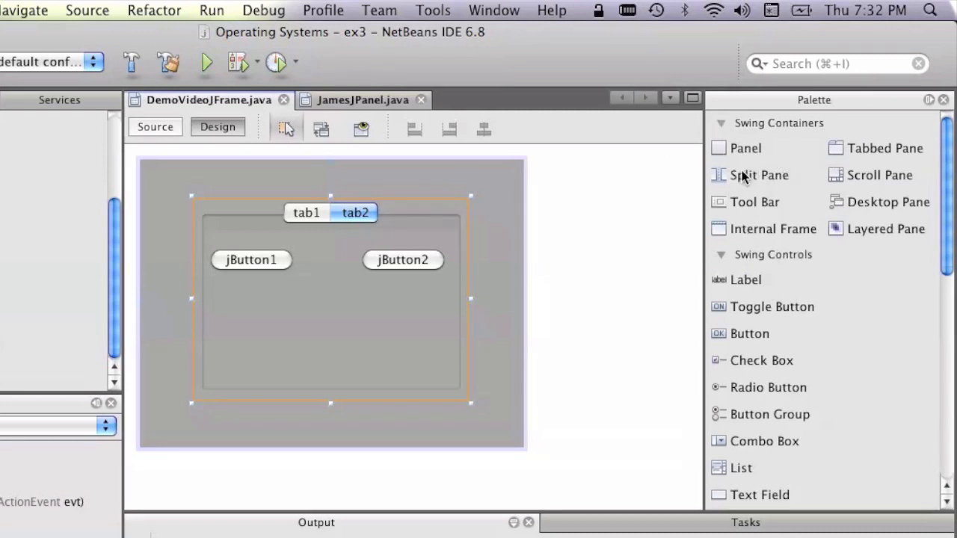
scroll(down, 3)
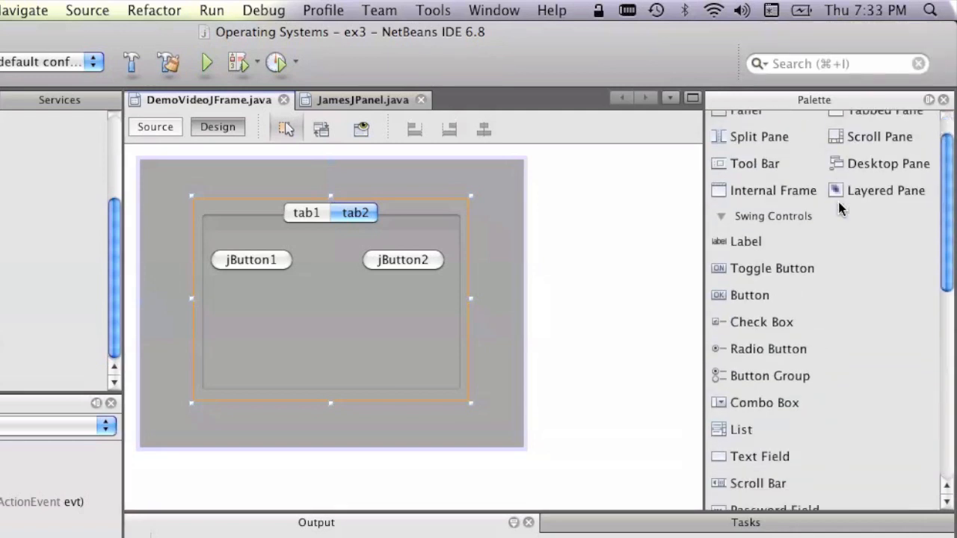
scroll(down, 3)
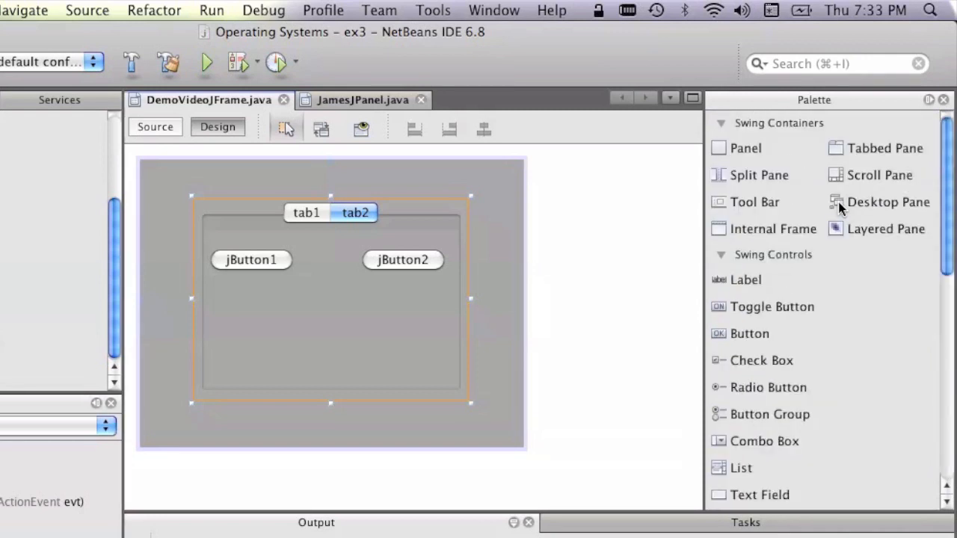
mouse_move(745, 144)
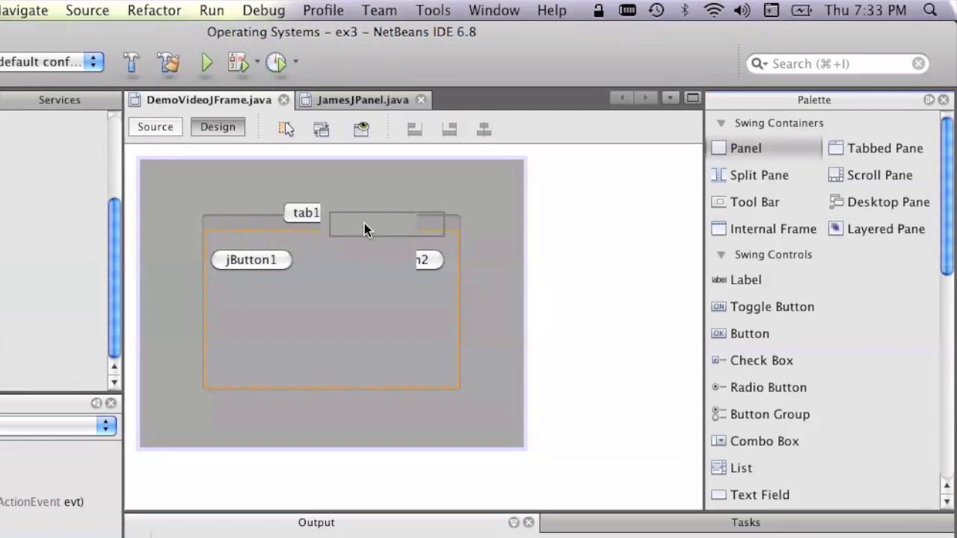
Drop a Panel onto the tabbed pane as an empty tab3, then check tab1 and tab3.
click(380, 213)
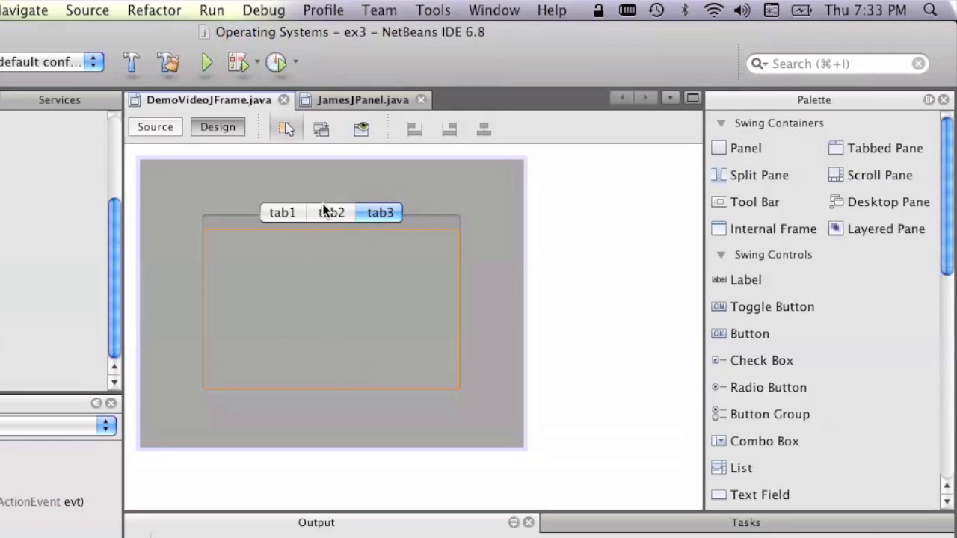
click(282, 212)
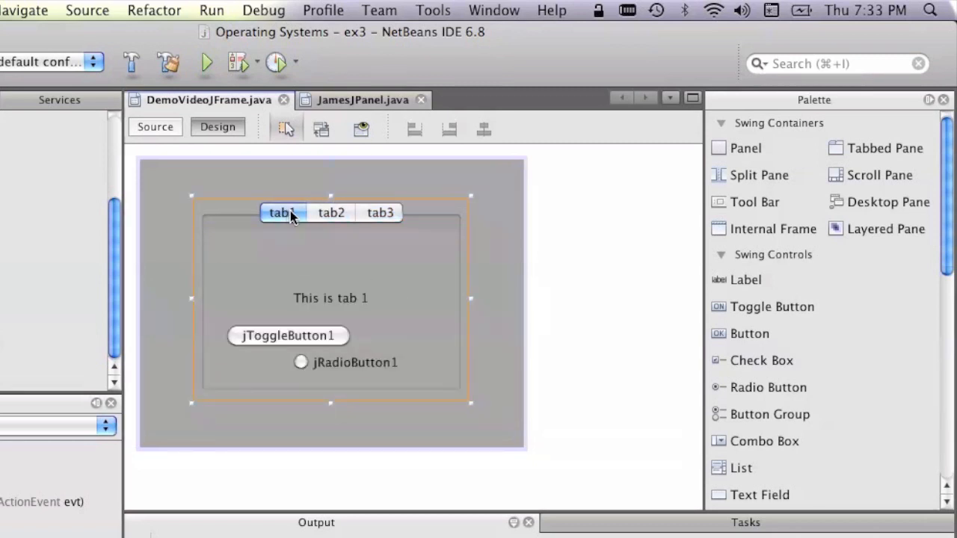
click(380, 213)
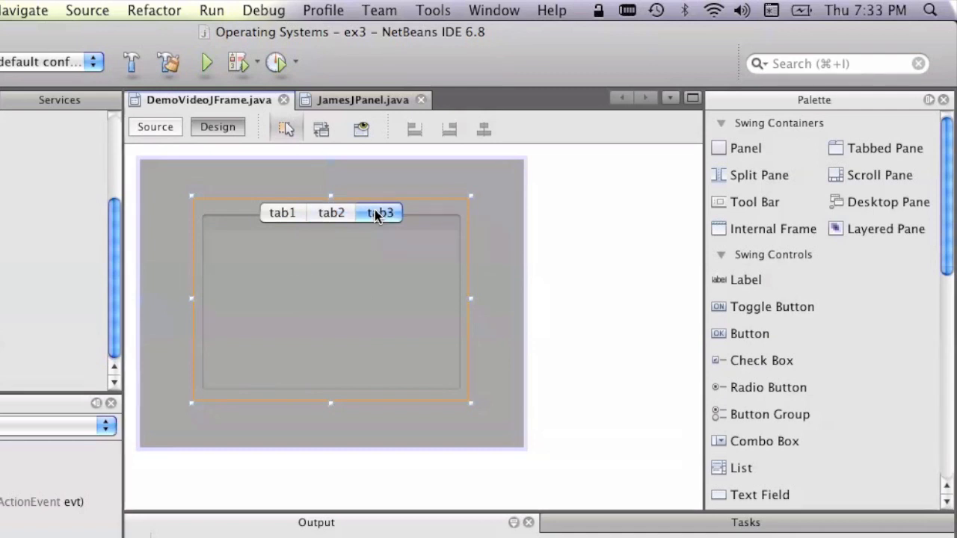
click(379, 213)
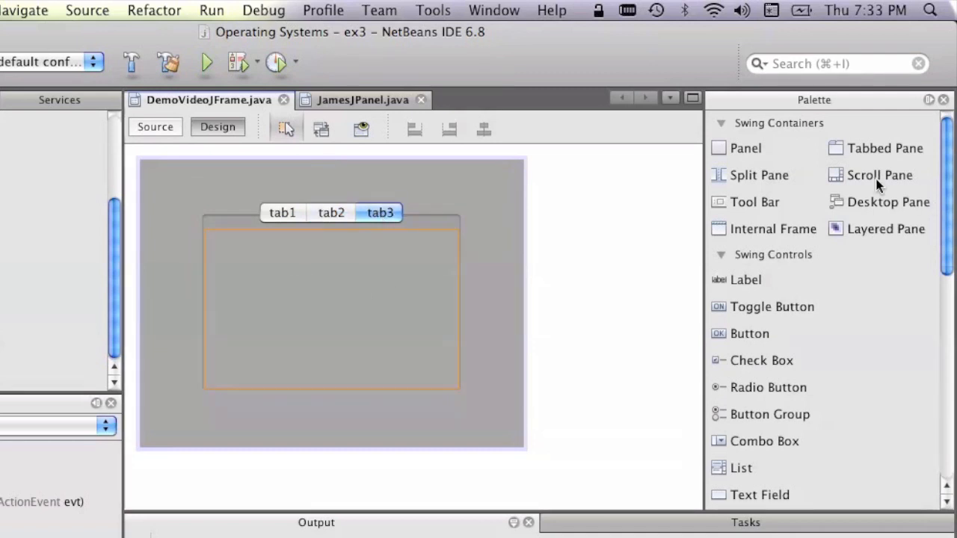
click(433, 9)
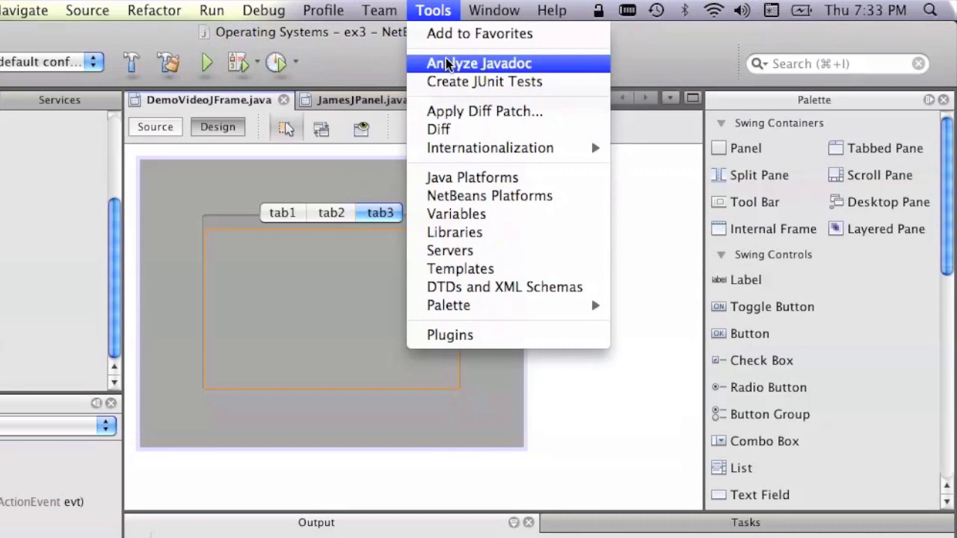
click(314, 235)
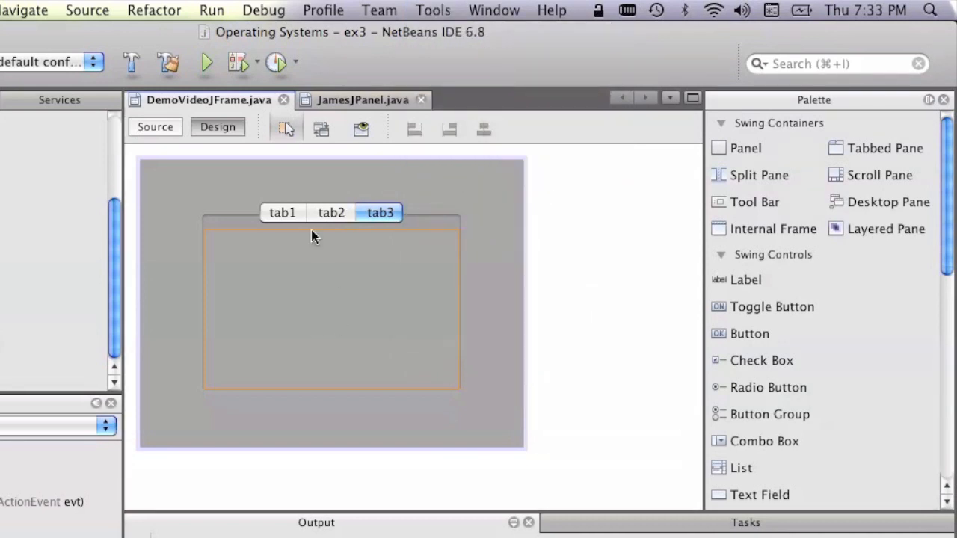
mouse_move(355, 100)
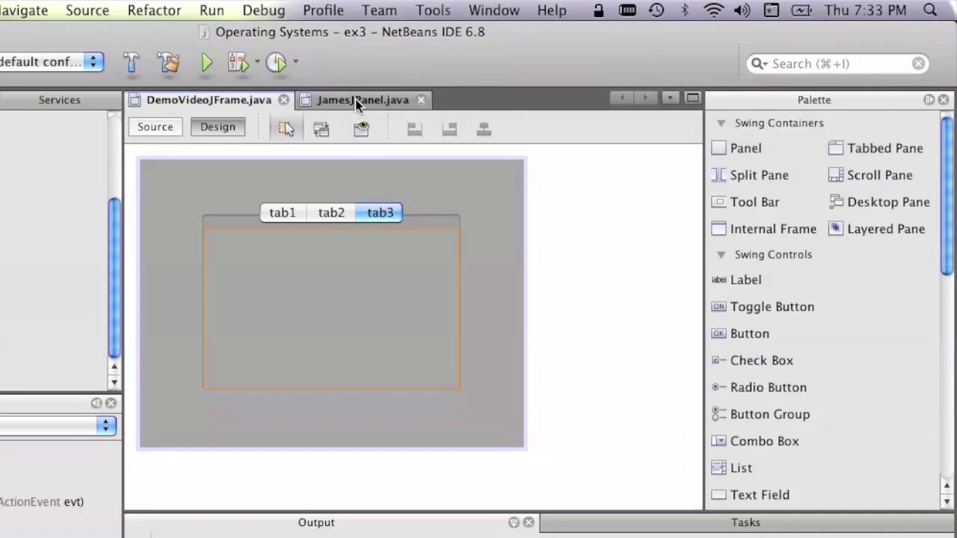
Open tab3's empty jPanel3 alone in the Design view with Design This Container.
click(209, 101)
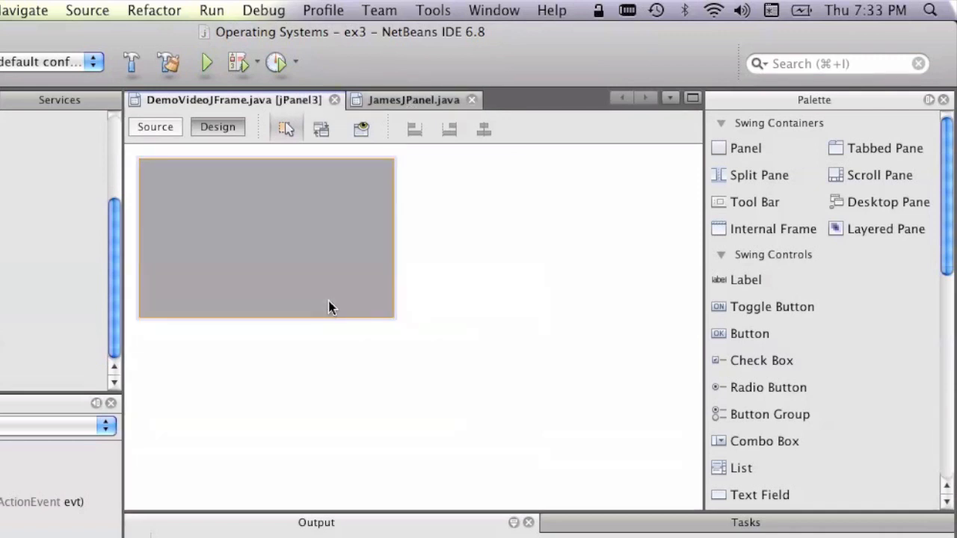